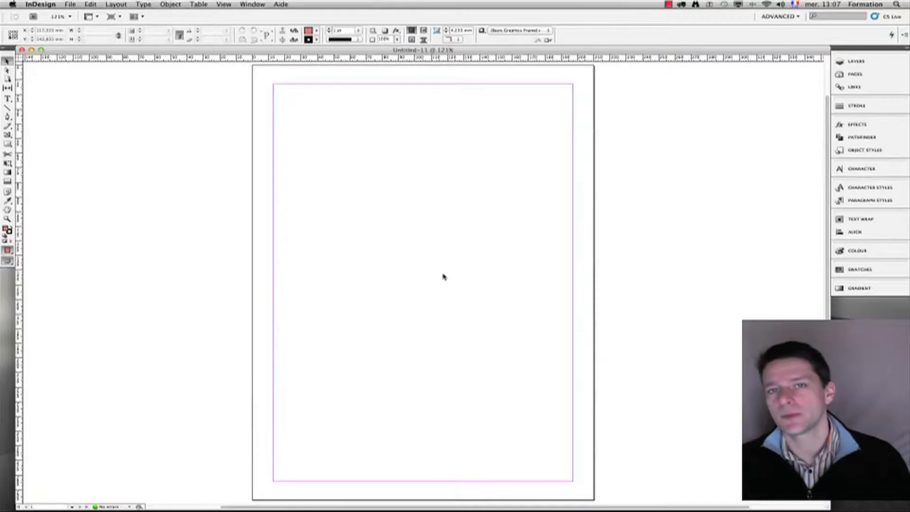
mouse_move(389, 180)
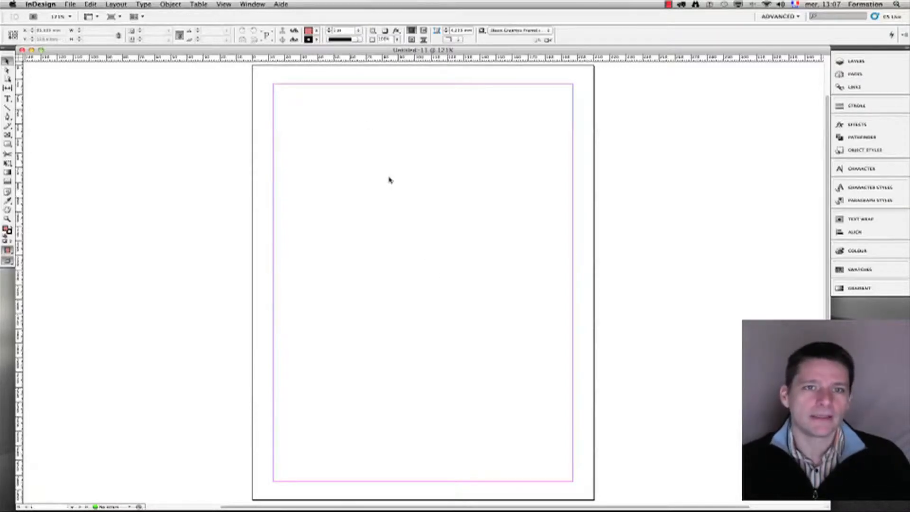
mouse_move(334, 98)
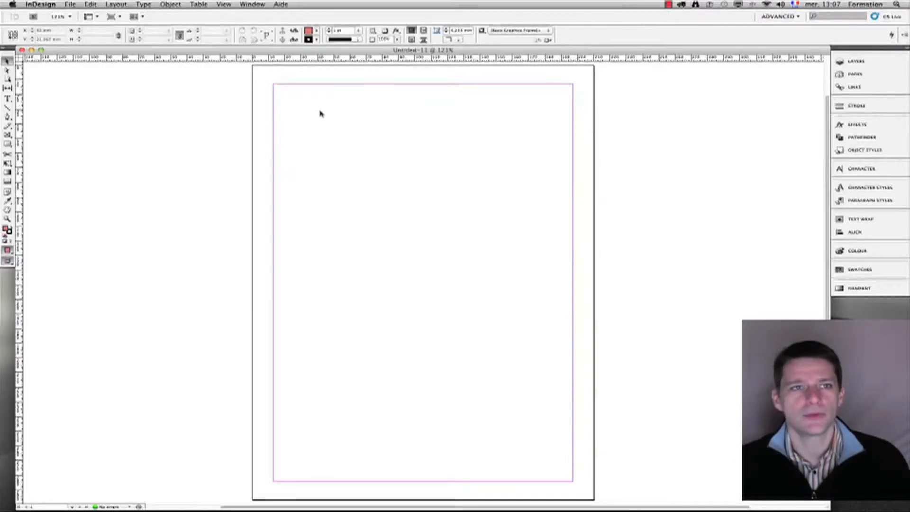
mouse_move(273, 125)
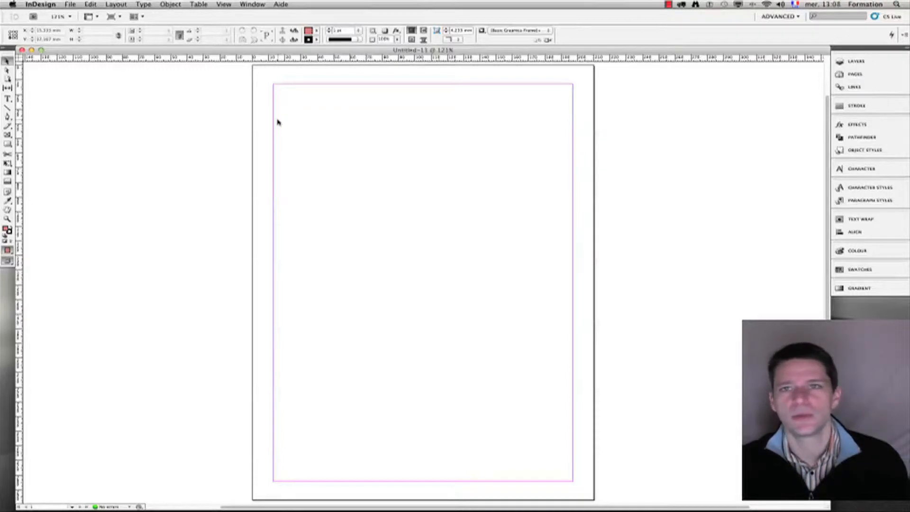
mouse_move(260, 126)
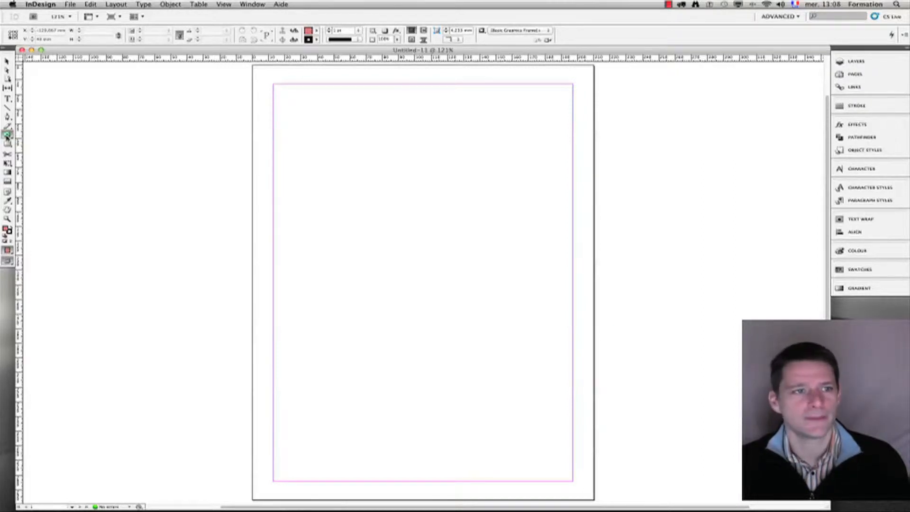
mouse_move(306, 153)
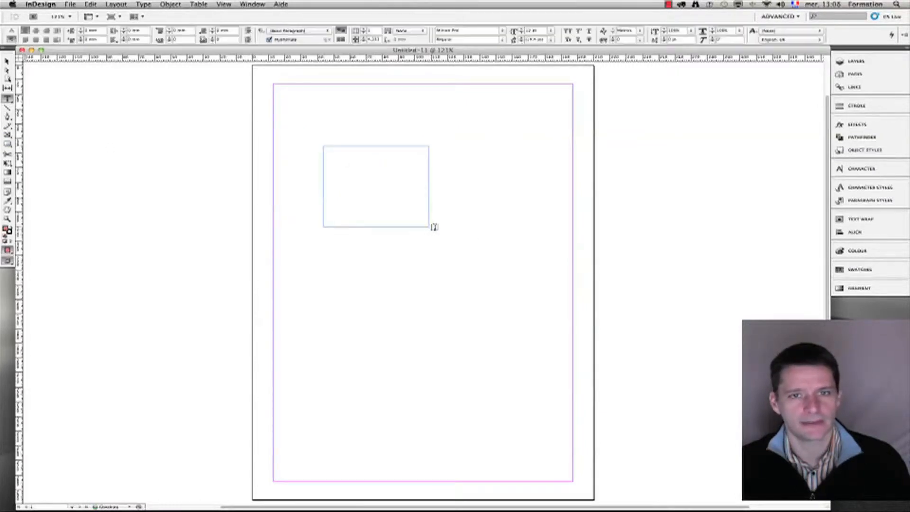
Fill a text frame with placeholder text, stretch it across the top half, and refill it
left_click(143, 5)
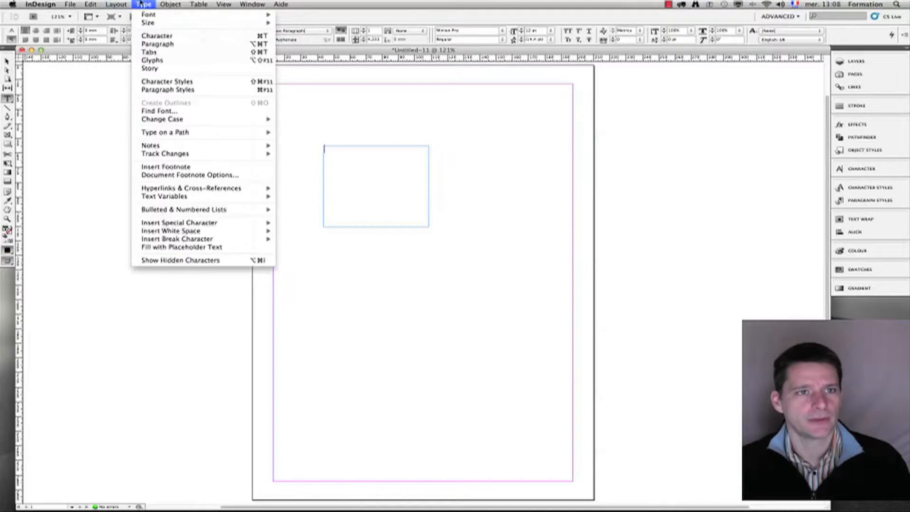
left_click(181, 247)
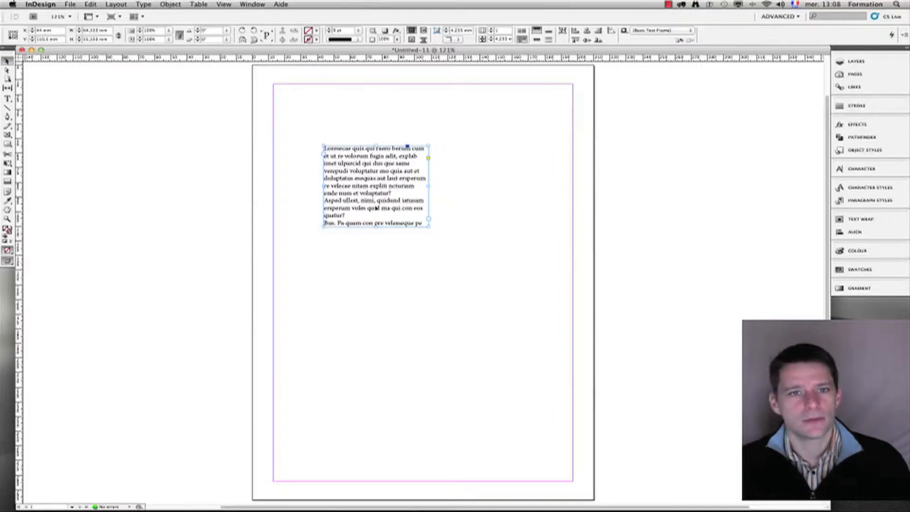
left_click_drag(374, 185, 322, 124)
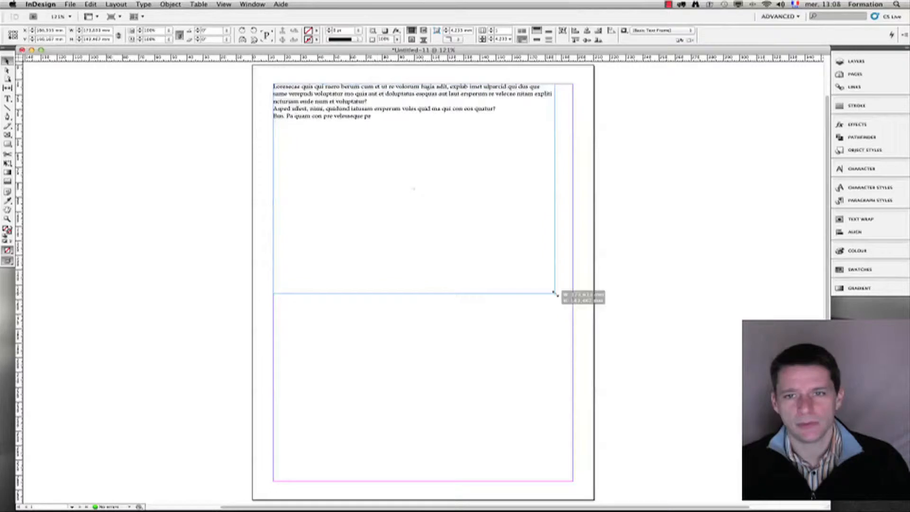
left_click(143, 4)
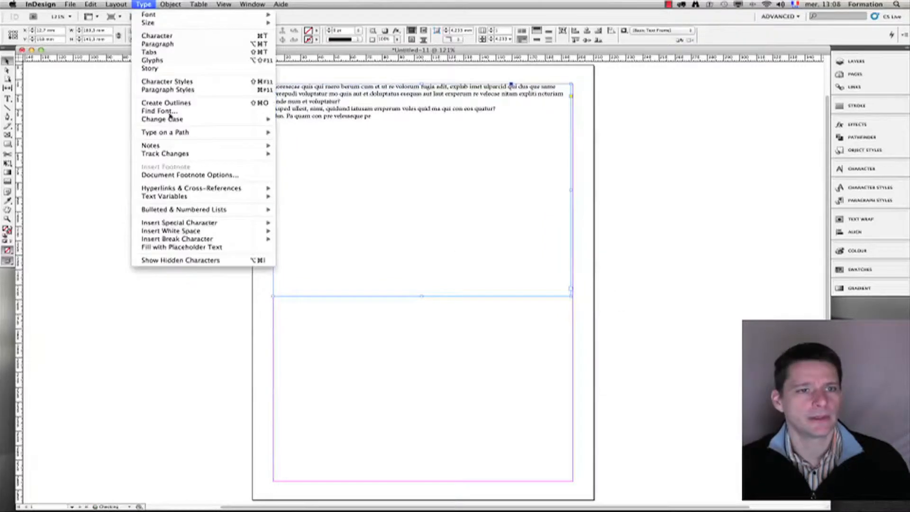
left_click(180, 247)
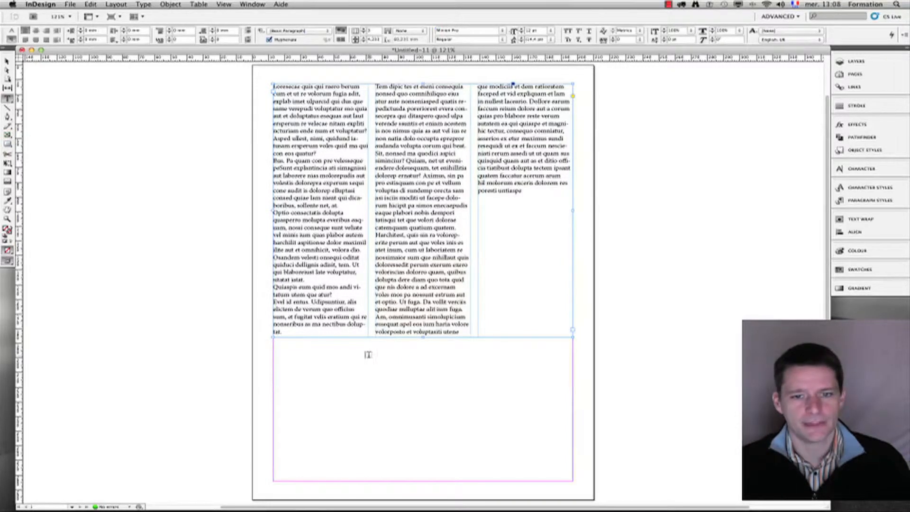
Fill a small frame below the columns with placeholder quote text and justify the columns
left_click(143, 4)
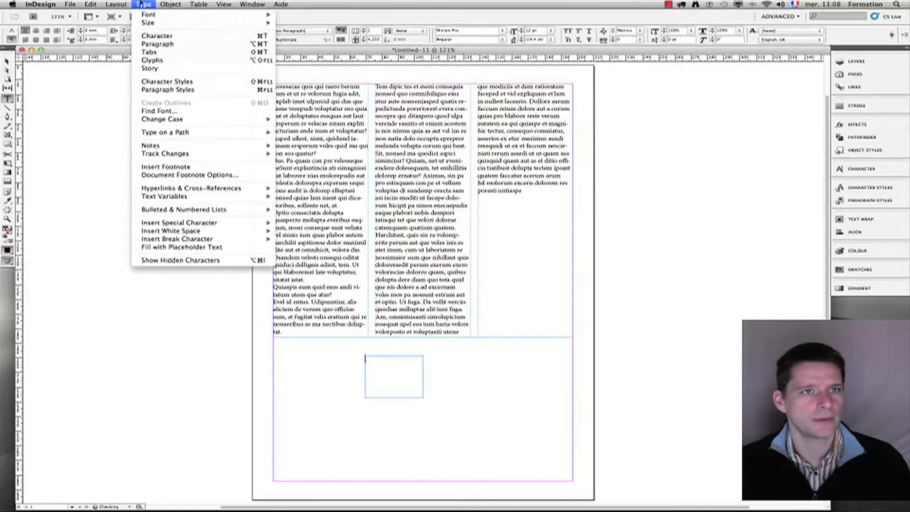
left_click(181, 247)
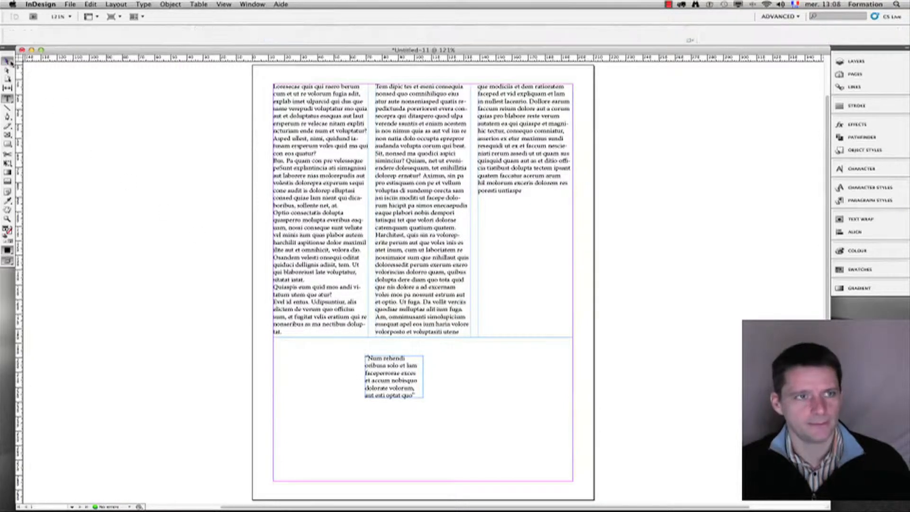
left_click(394, 378)
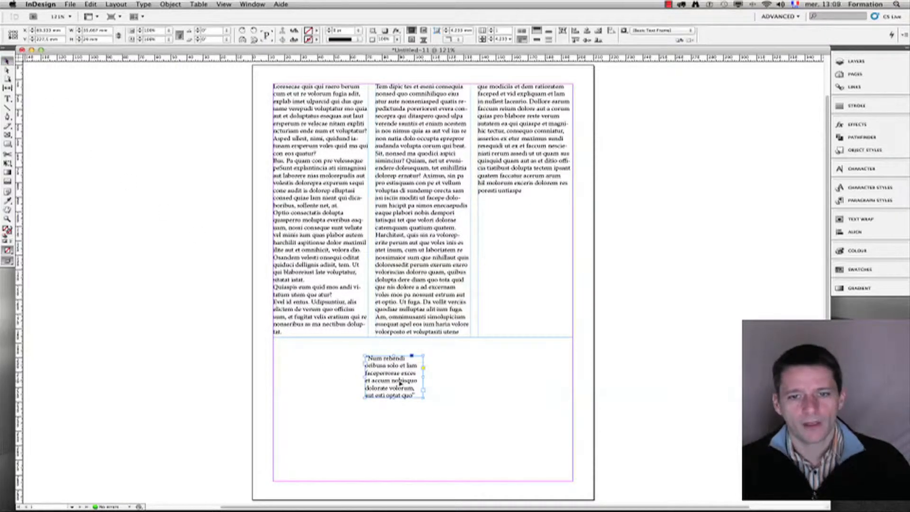
mouse_move(250, 196)
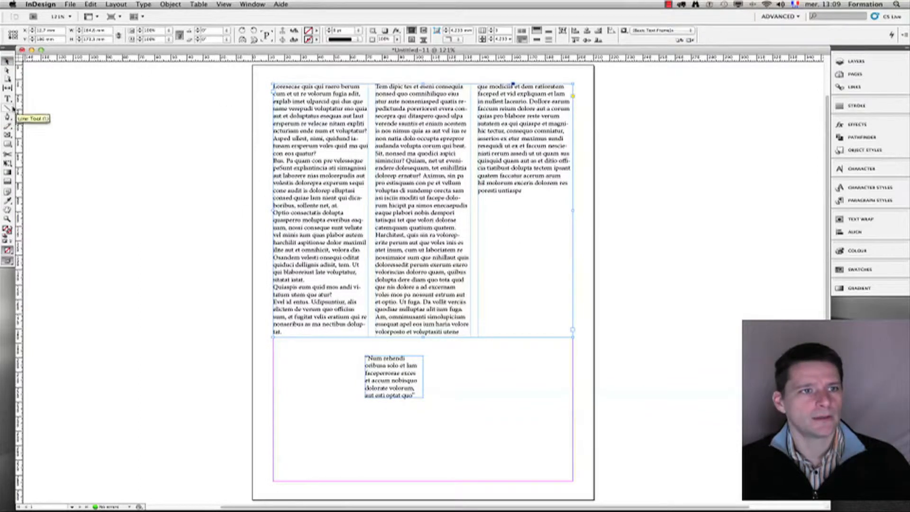
left_click(8, 87)
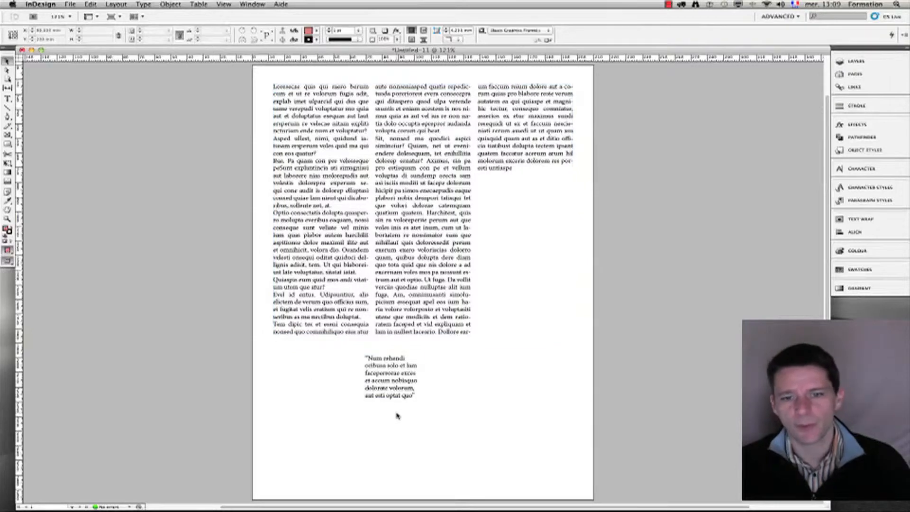
Select the article frame, set two columns, and place the quote frame mid-page
left_click(392, 378)
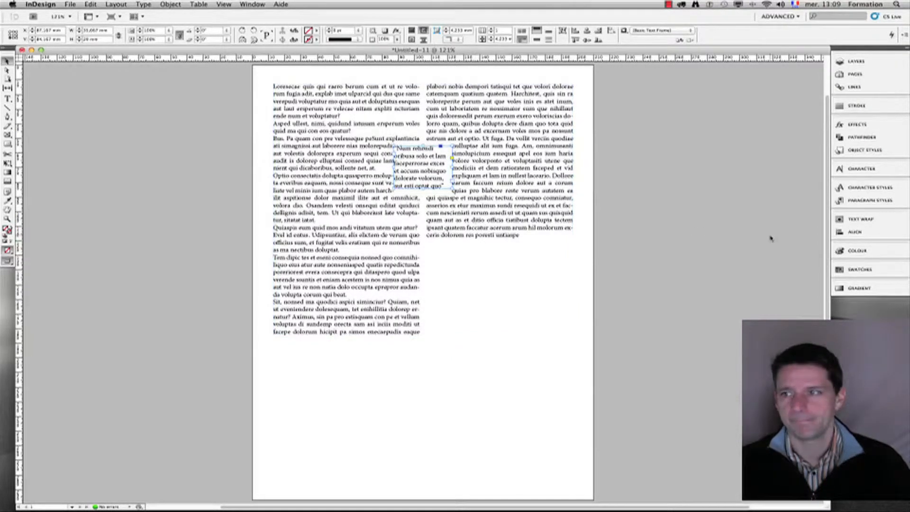
Wrap article text around the quote frame's bounding box and adjust the wrap distance
left_click(858, 220)
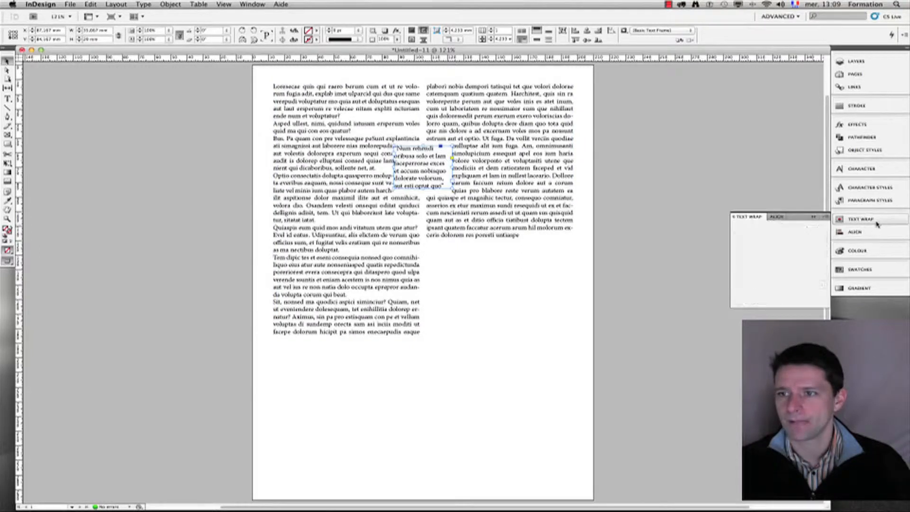
left_click(858, 219)
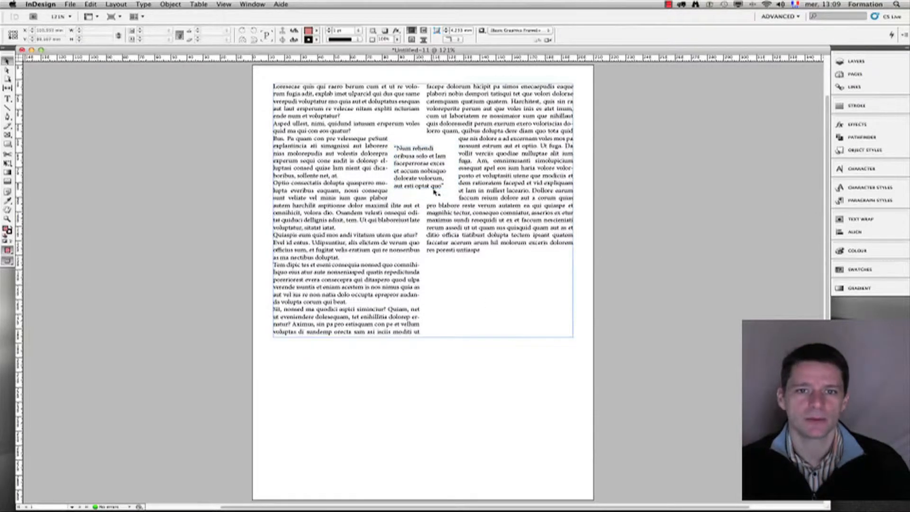
left_click(418, 168)
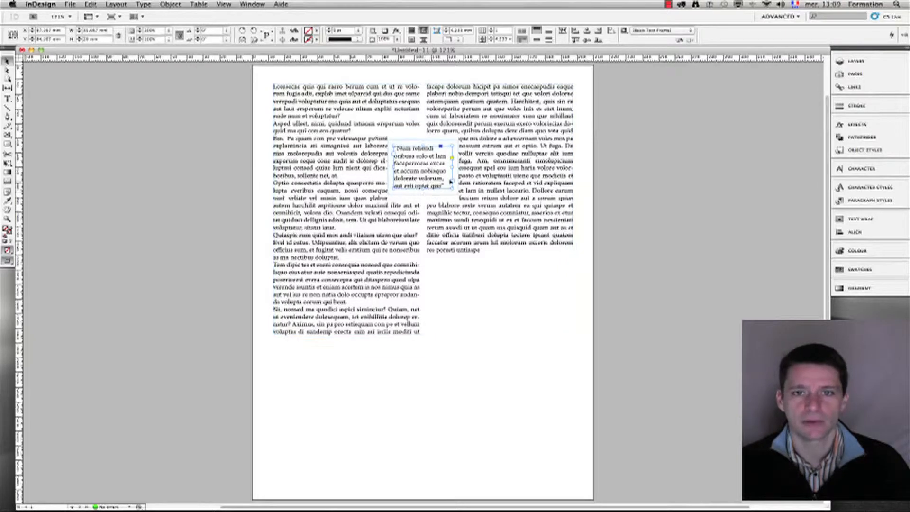
left_click(862, 219)
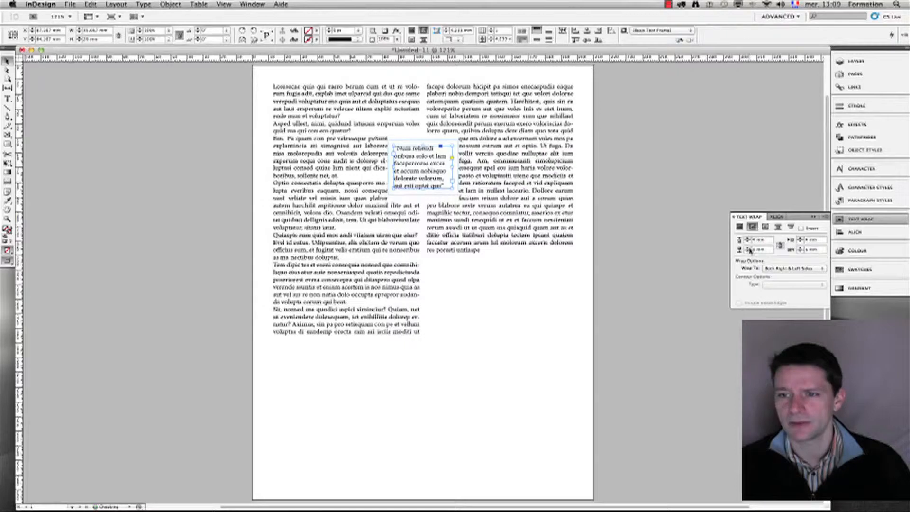
left_click(748, 250)
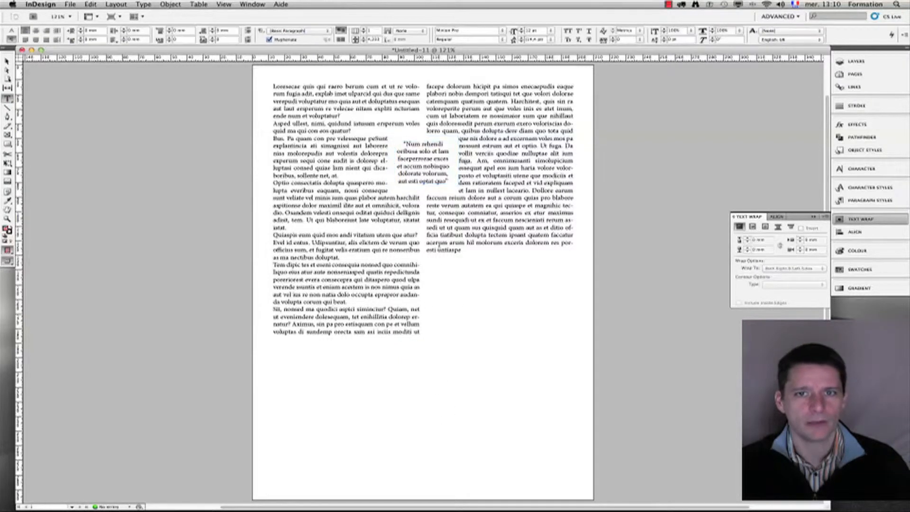
left_click(8, 60)
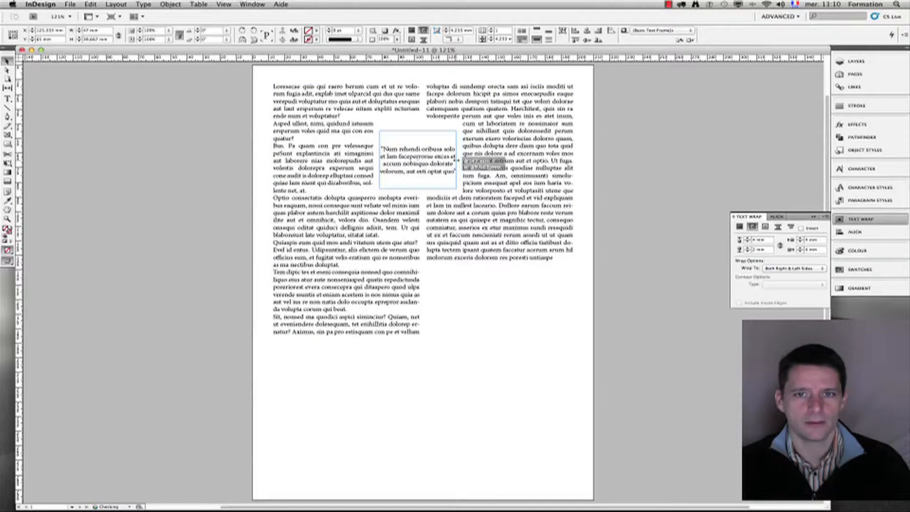
Set the quote frame's Text Frame Options to 4 mm inset with vertical centre alignment
right_click(412, 157)
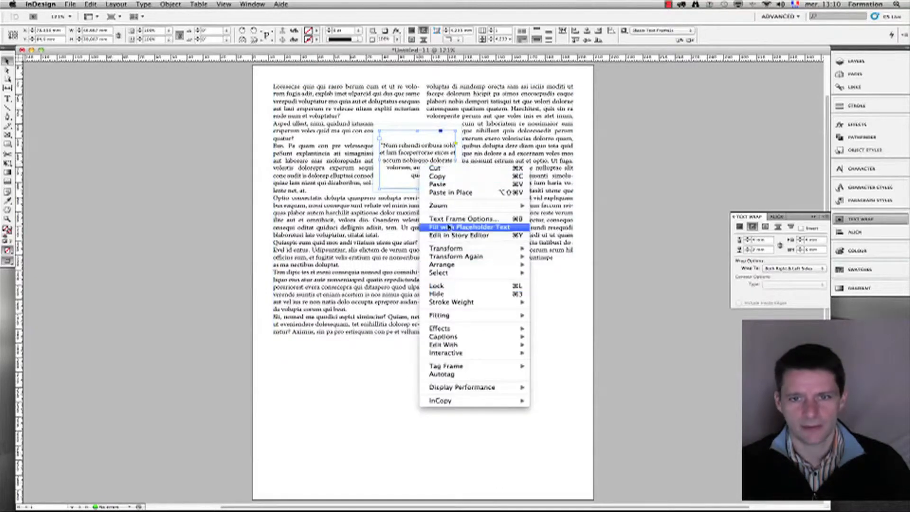
left_click(463, 219)
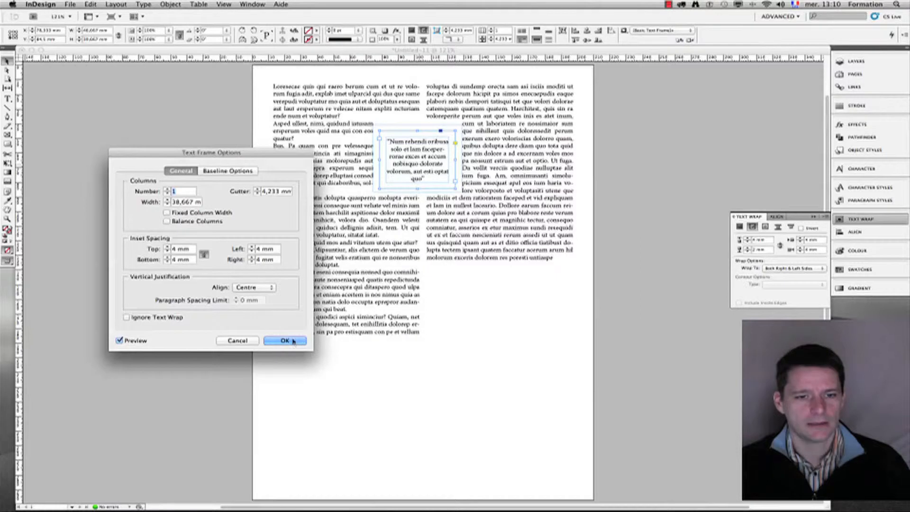
left_click(284, 341)
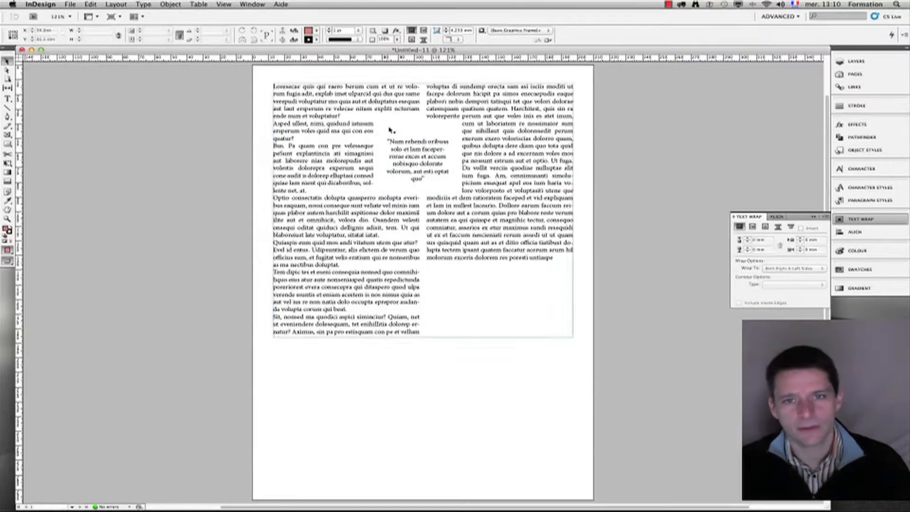
left_click(416, 160)
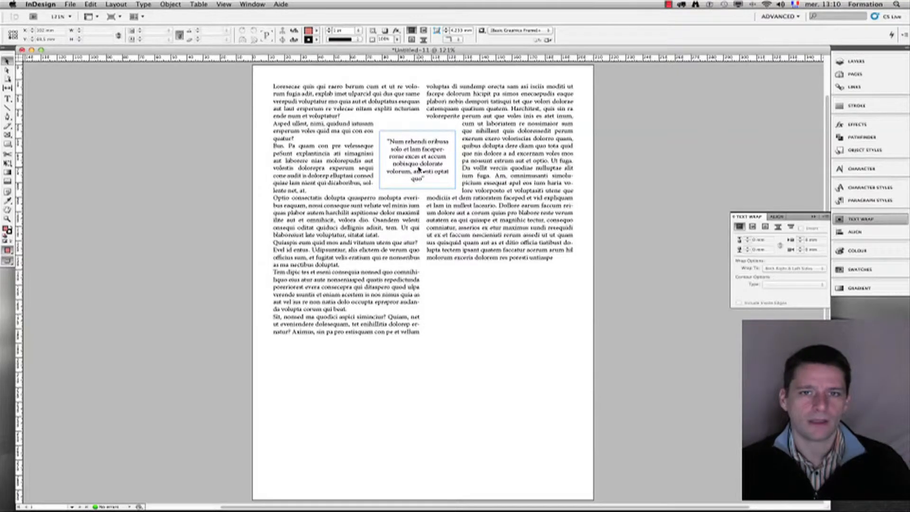
Reselect the quote frame and close the Text Wrap panel
left_click(416, 163)
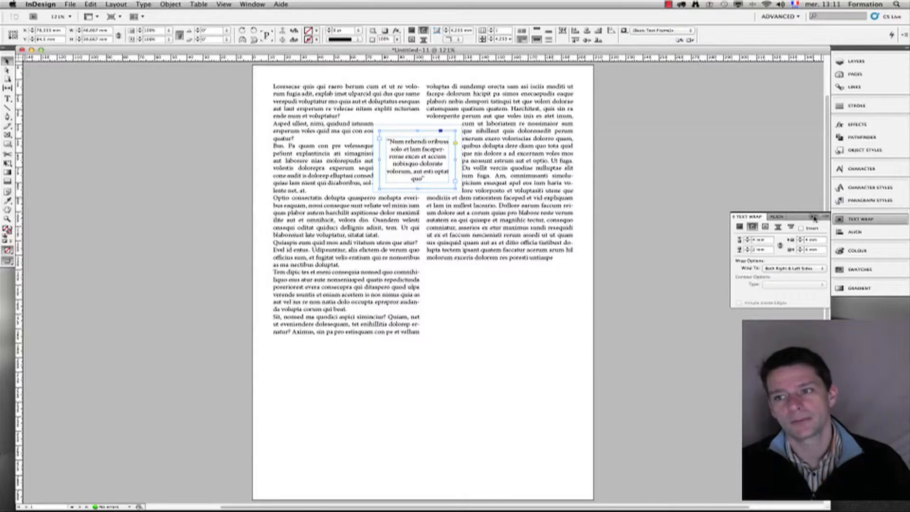
left_click(815, 217)
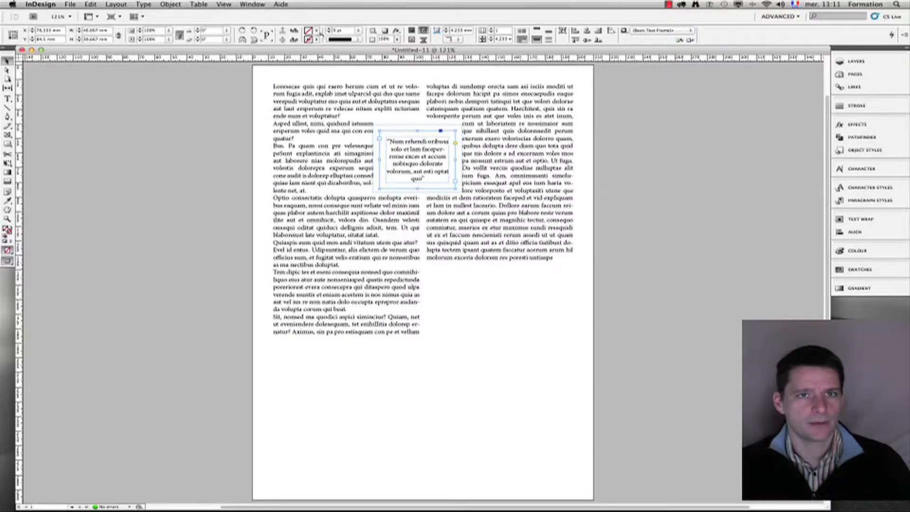
Fill the quote frame with the red swatch from the Control panel Fill dropdown
left_click(326, 39)
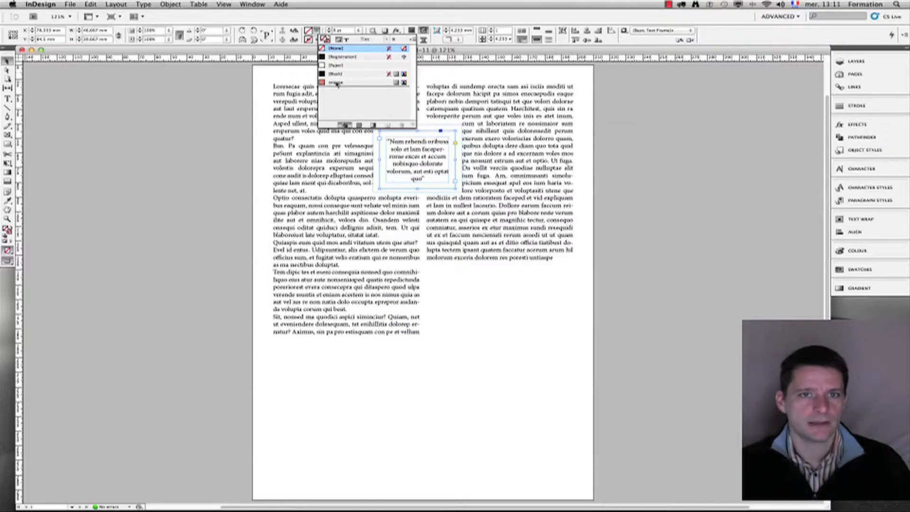
left_click(336, 83)
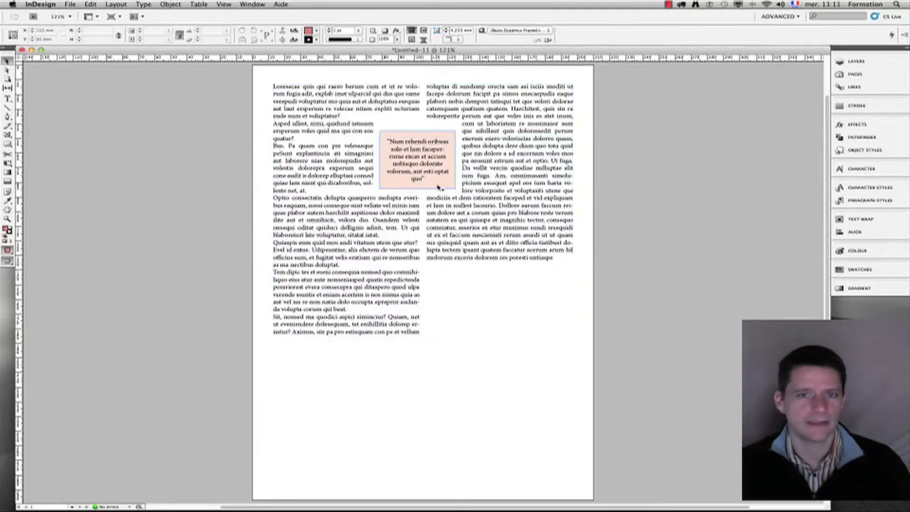
left_click(417, 161)
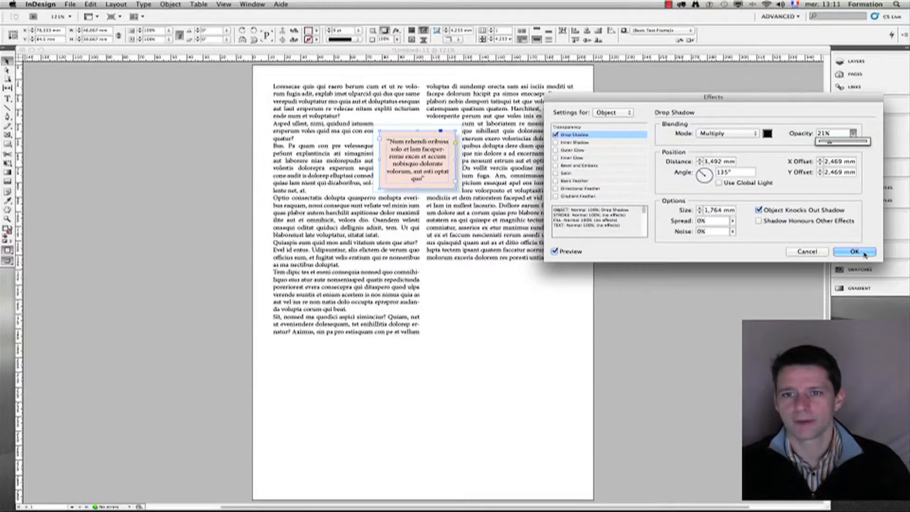
Confirm a 21% opacity drop shadow on the quote frame
left_click(854, 251)
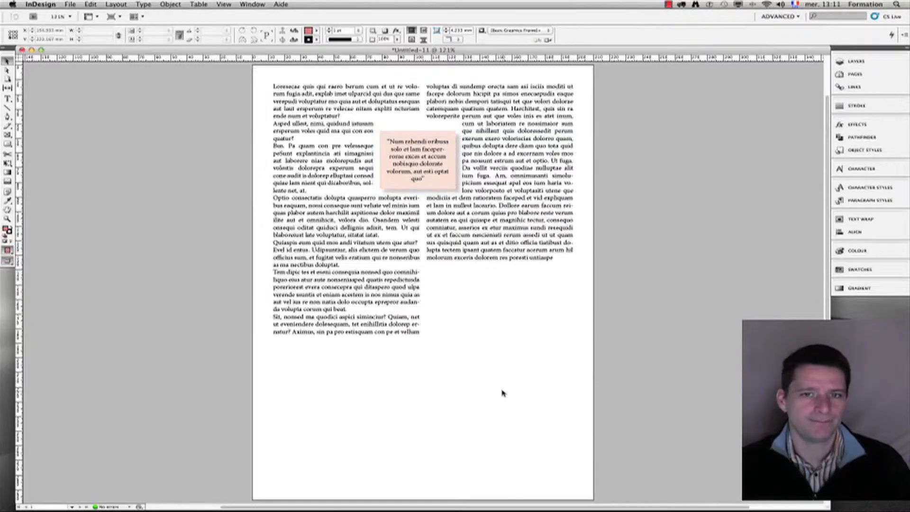
left_click(418, 177)
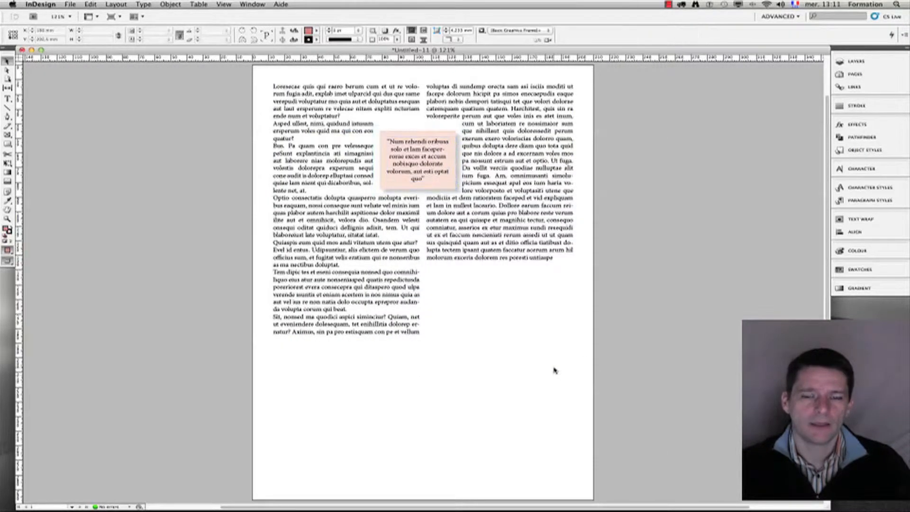
left_click(418, 160)
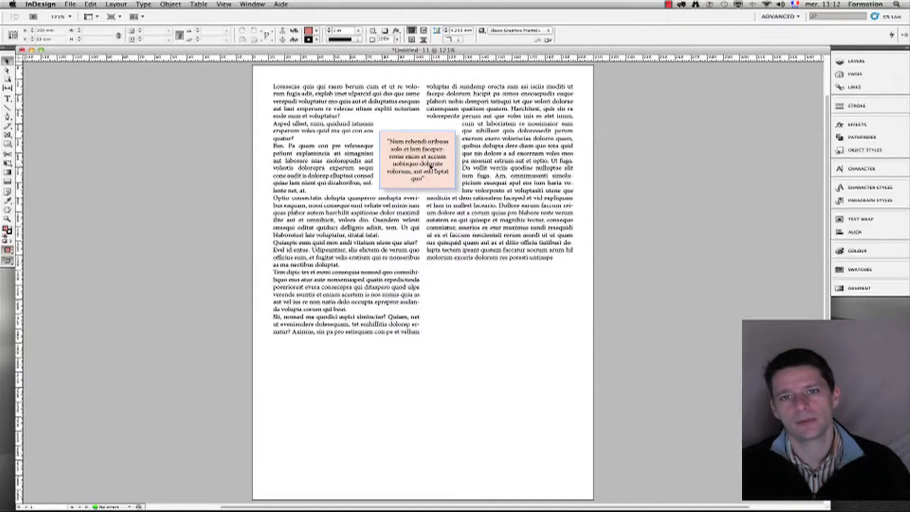
left_click(417, 165)
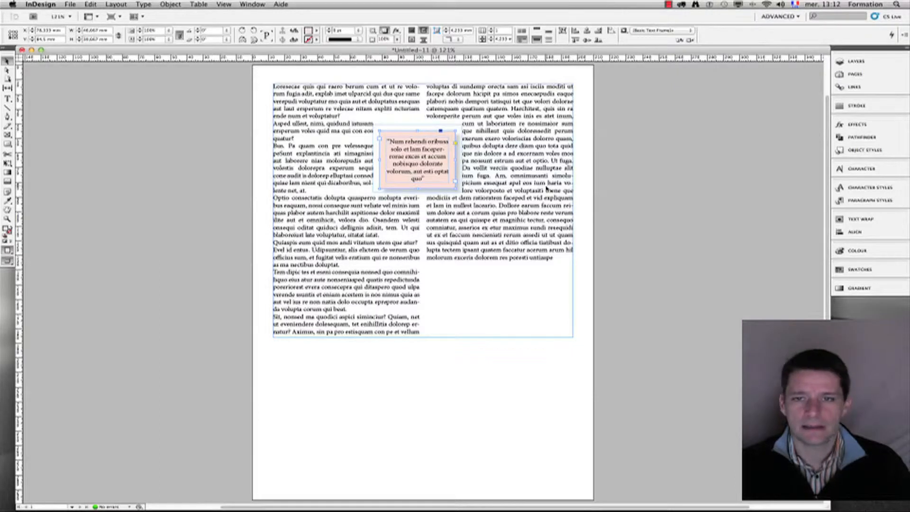
left_click(854, 74)
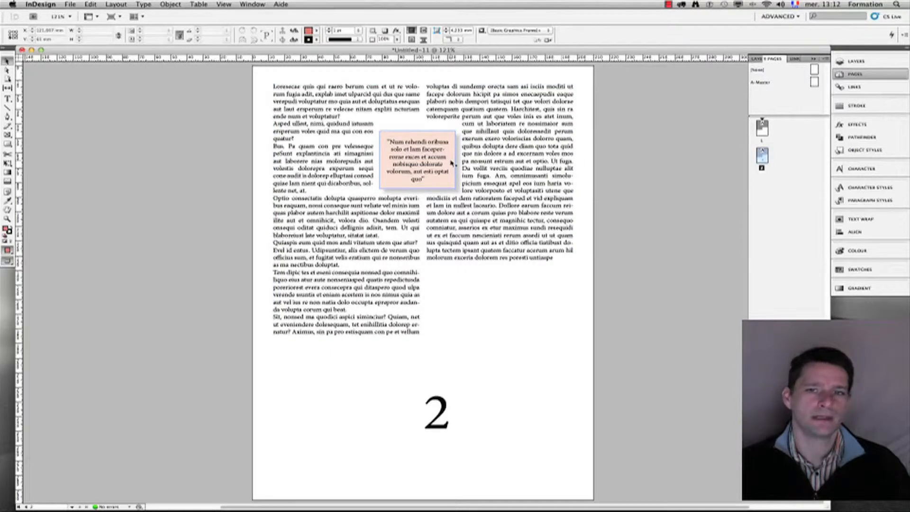
Select the pull-quote frame and open the Pages panel showing two pages
left_click(417, 161)
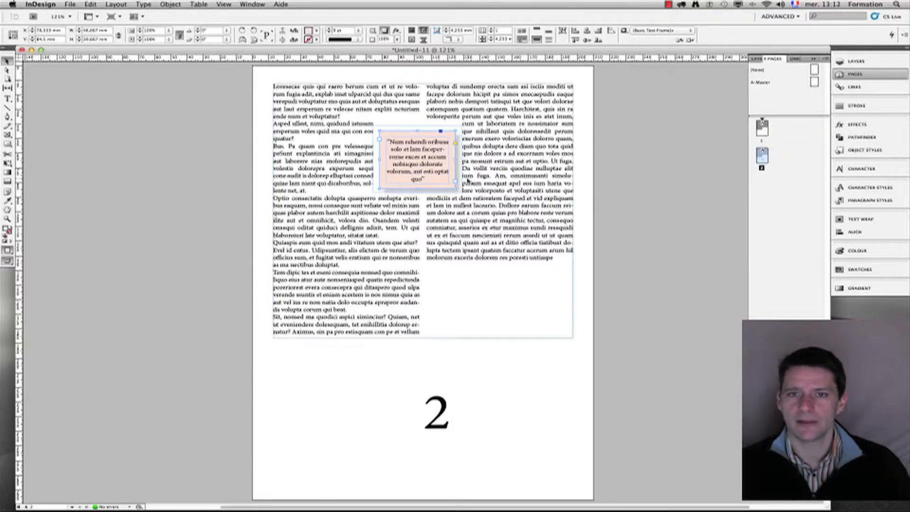
left_click(418, 161)
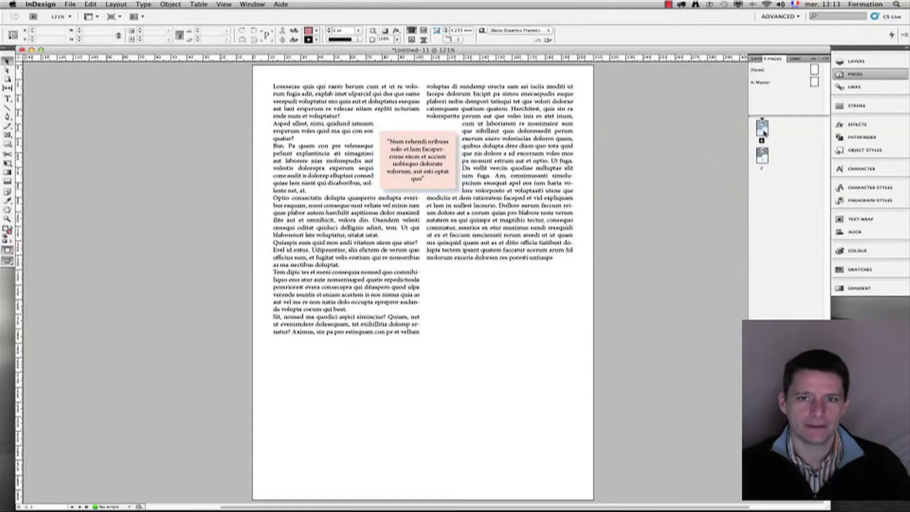
left_click(419, 163)
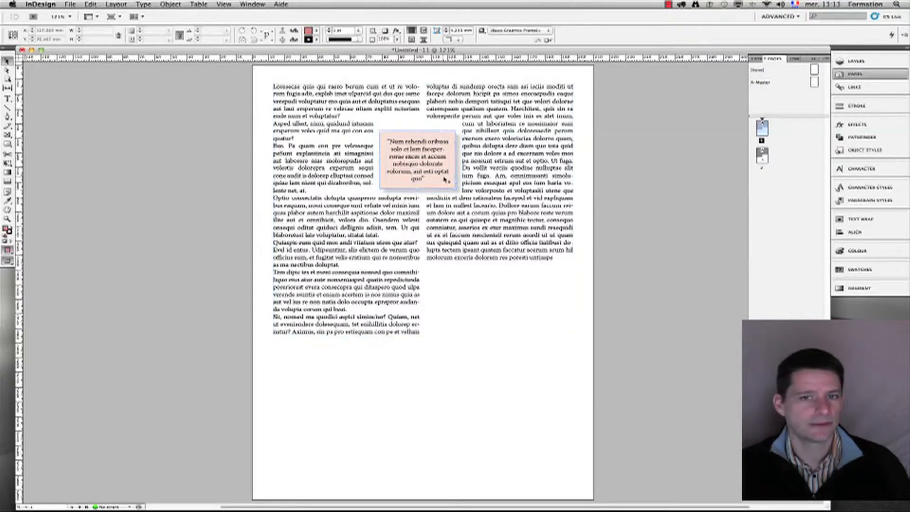
With the pull-quote frame selected, open Window > Styles > Object Styles
left_click(415, 159)
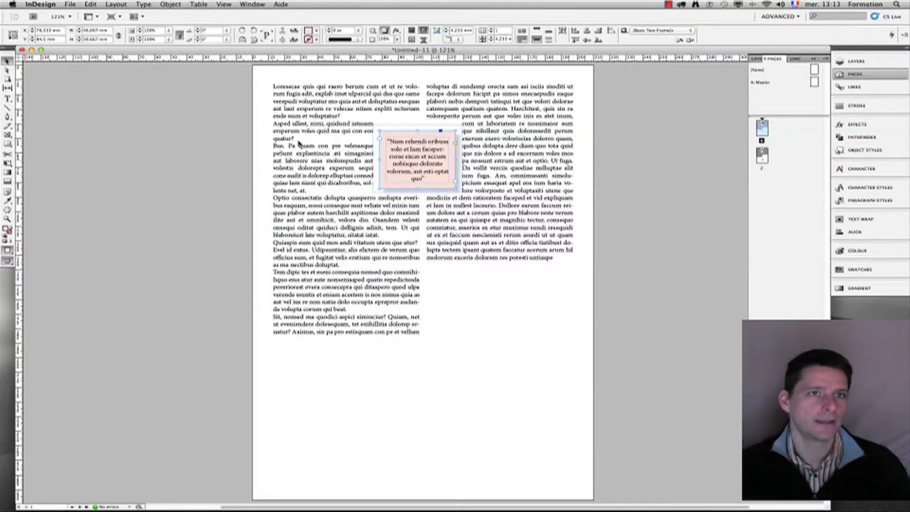
left_click(251, 4)
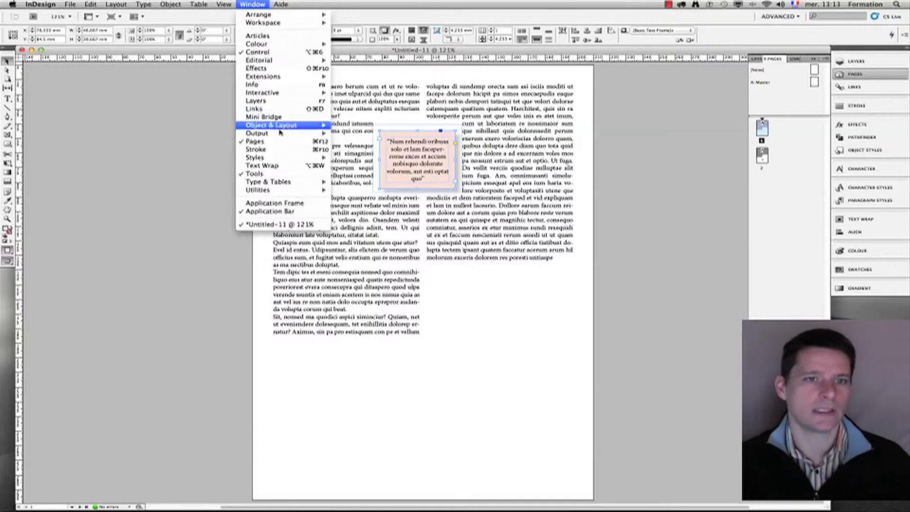
mouse_move(256, 157)
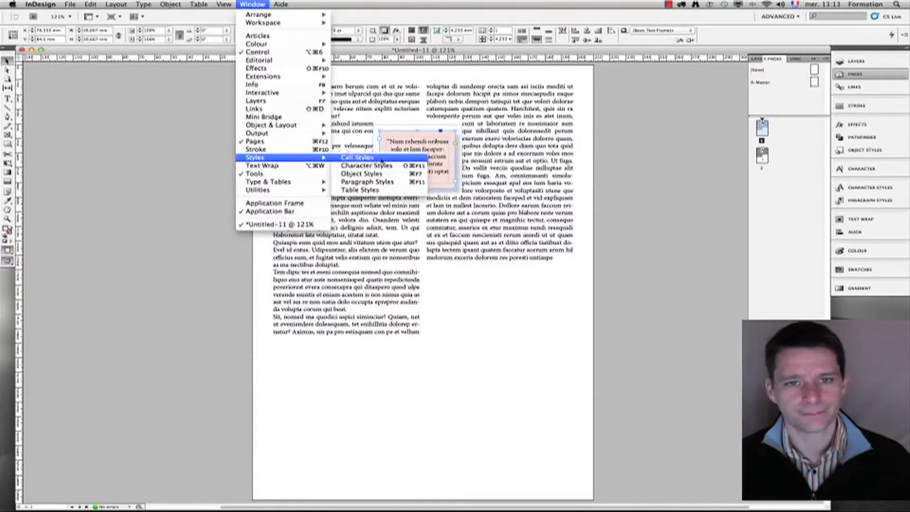
left_click(361, 174)
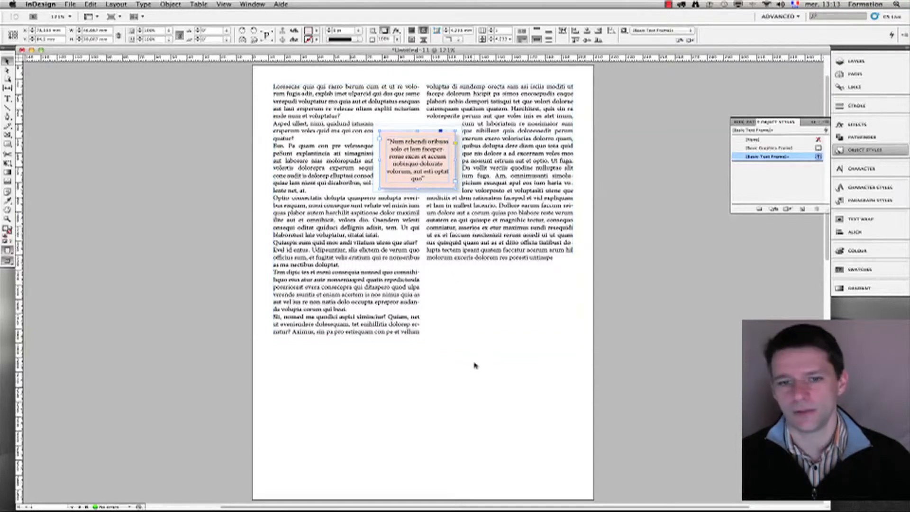
mouse_move(426, 181)
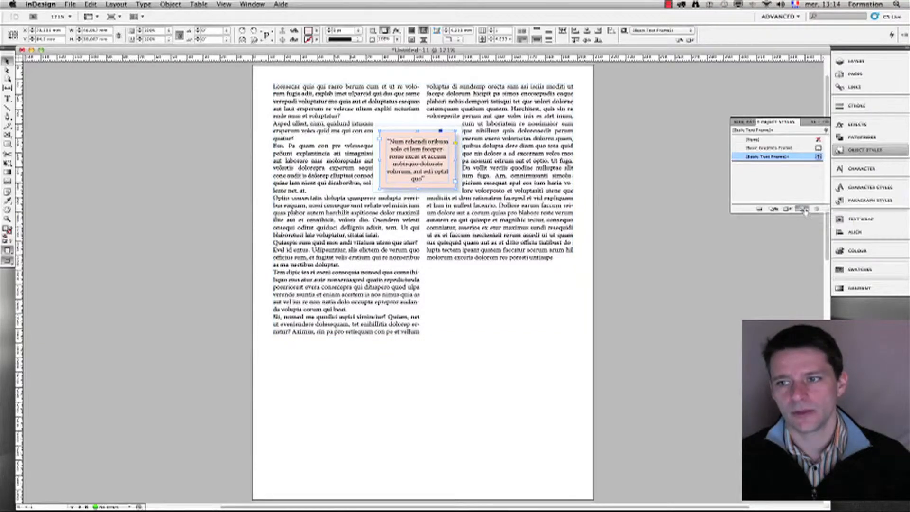
Create Object Style 1 from the pull-quote frame and reselect that frame
left_click(802, 210)
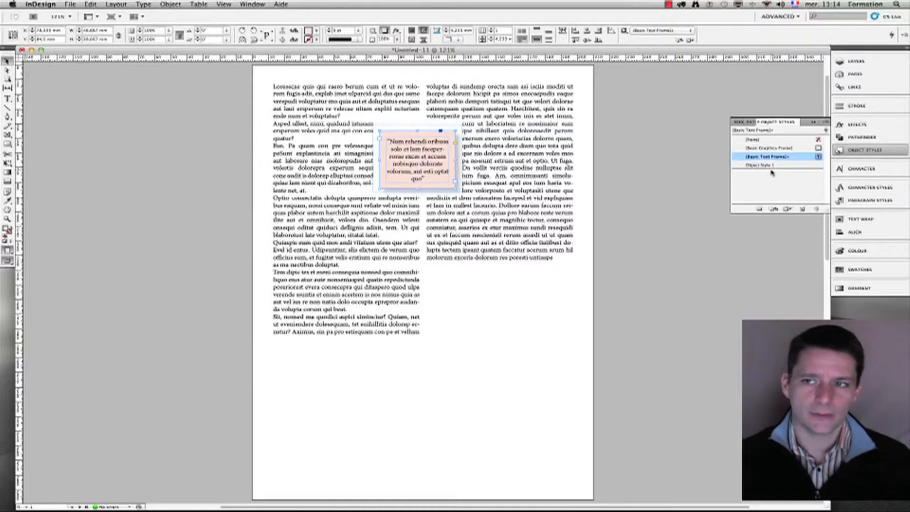
mouse_move(753, 176)
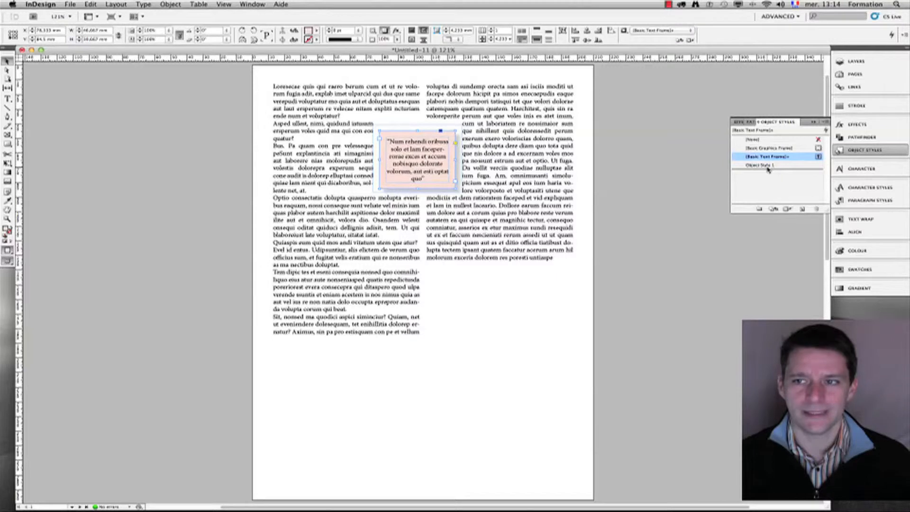
left_click(763, 165)
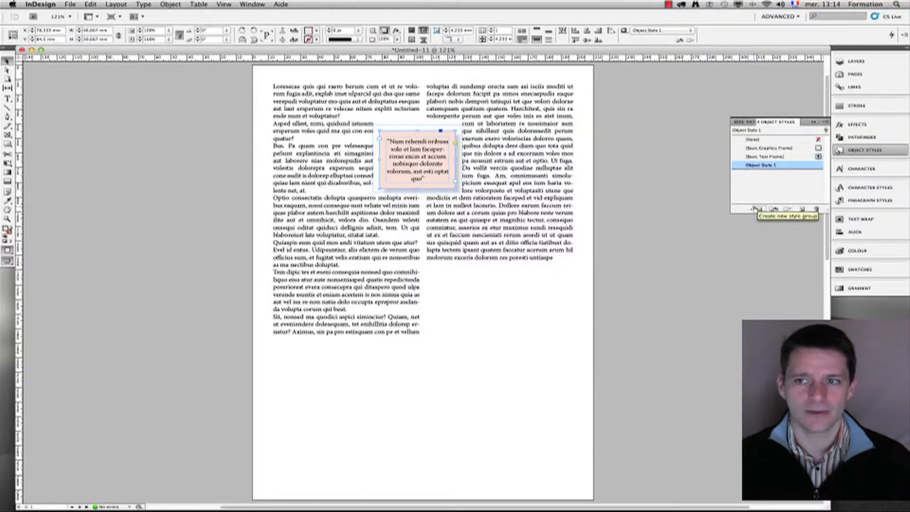
mouse_move(456, 206)
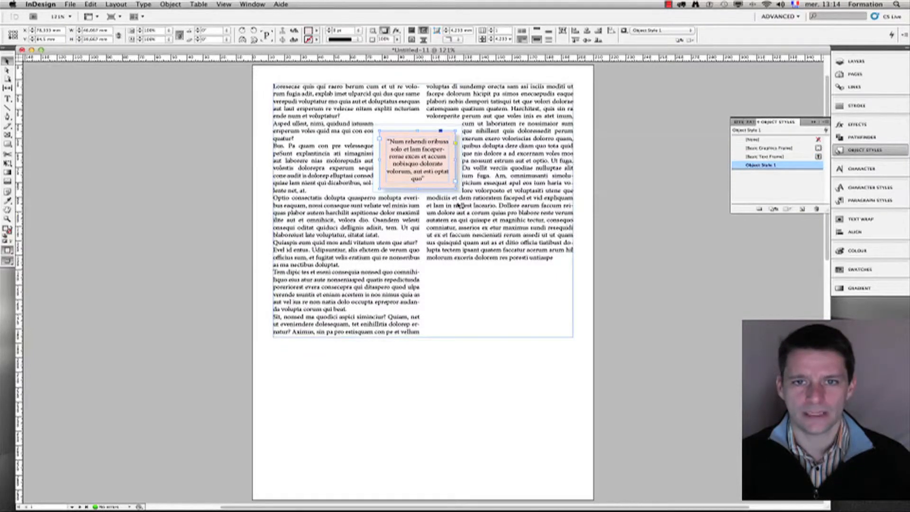
left_click(762, 149)
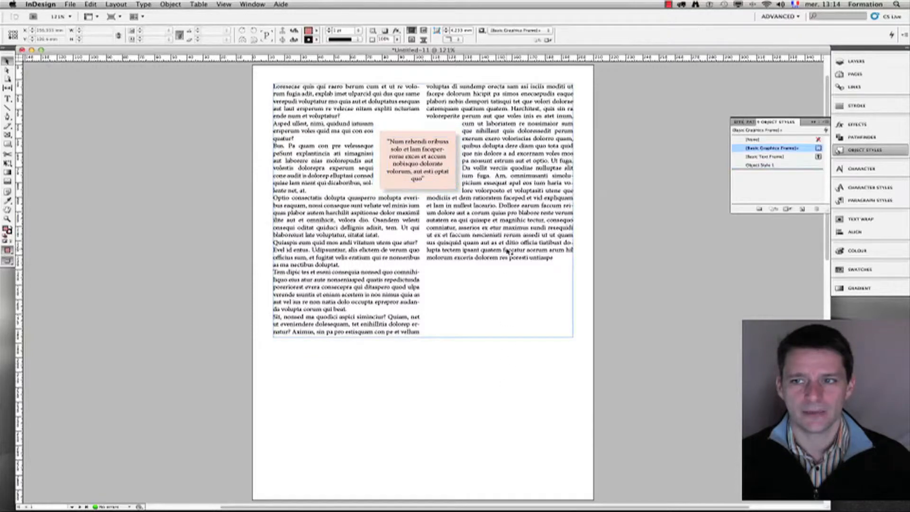
left_click(762, 165)
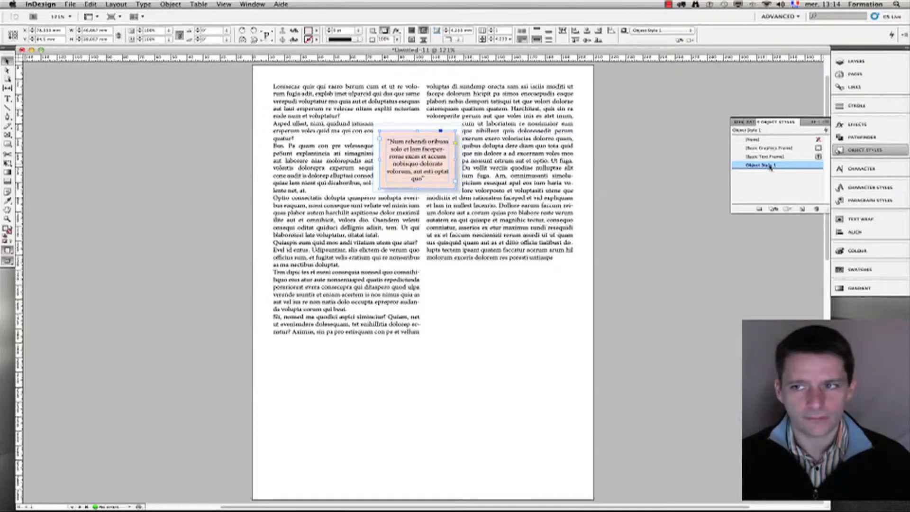
Rename Object Style 1 to QUOTE in its style options
double_click(761, 165)
type("QUOTE")
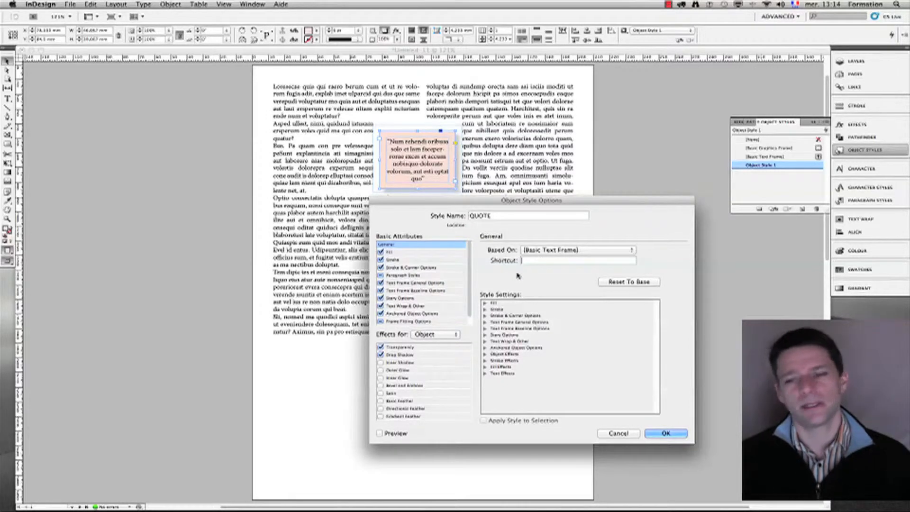
mouse_move(519, 268)
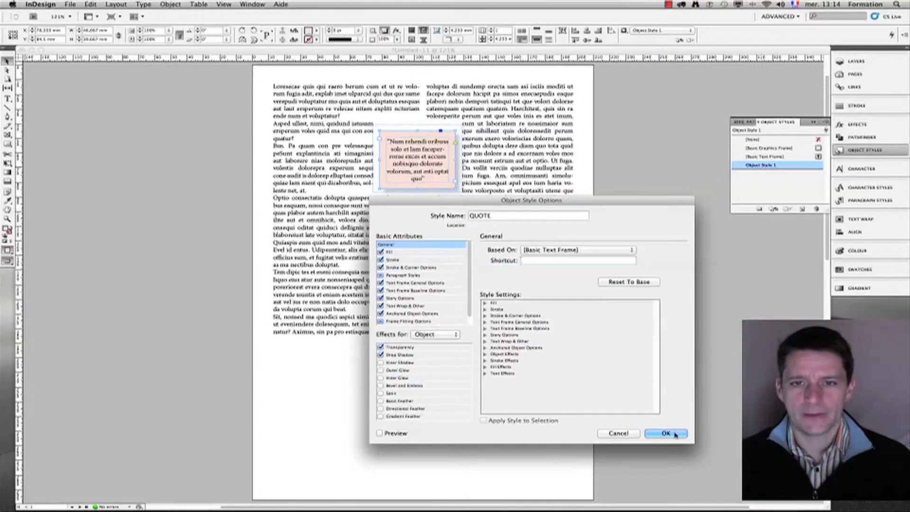
left_click(665, 434)
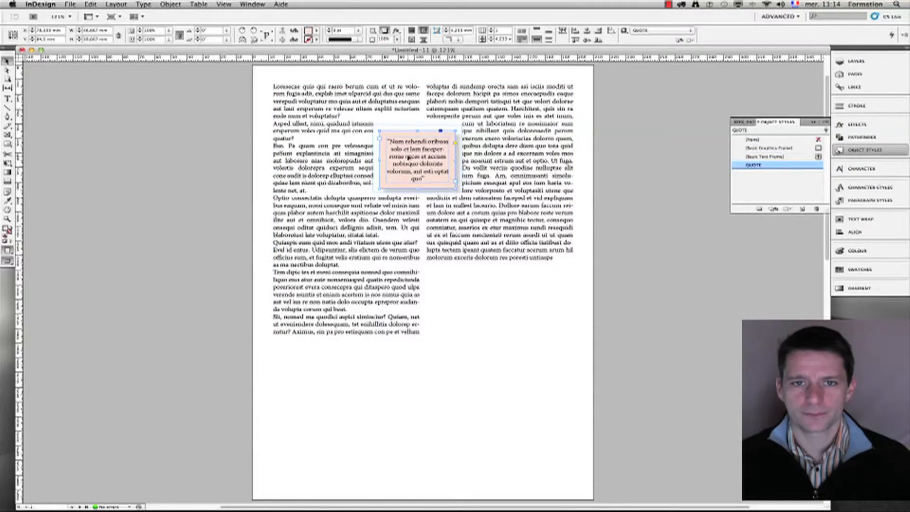
left_click(753, 165)
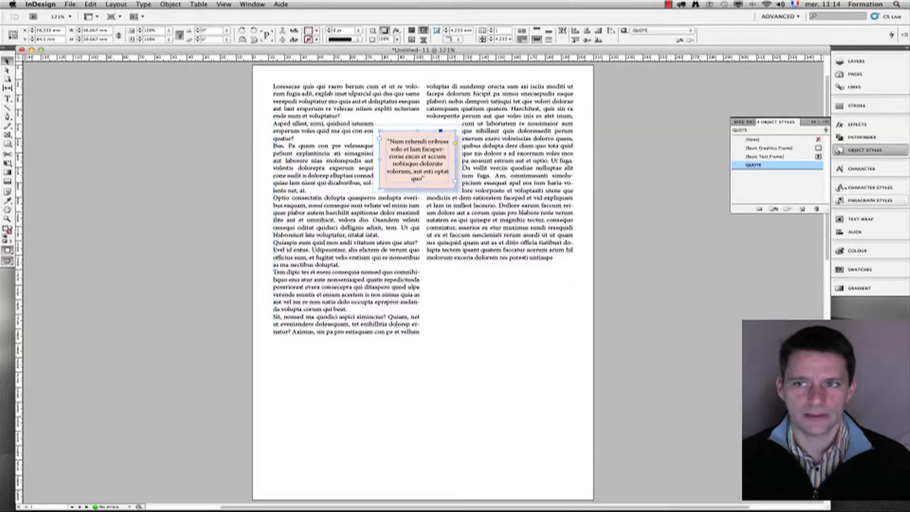
scroll("down", 3)
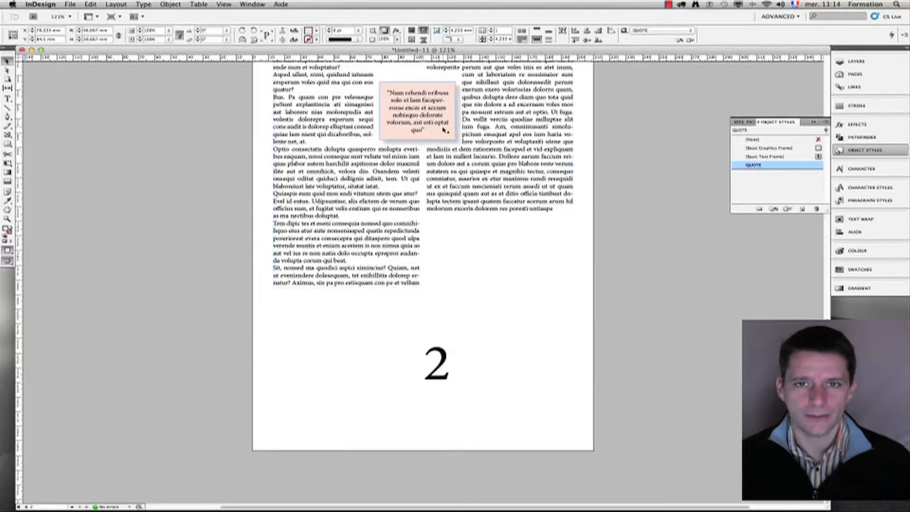
left_click(766, 156)
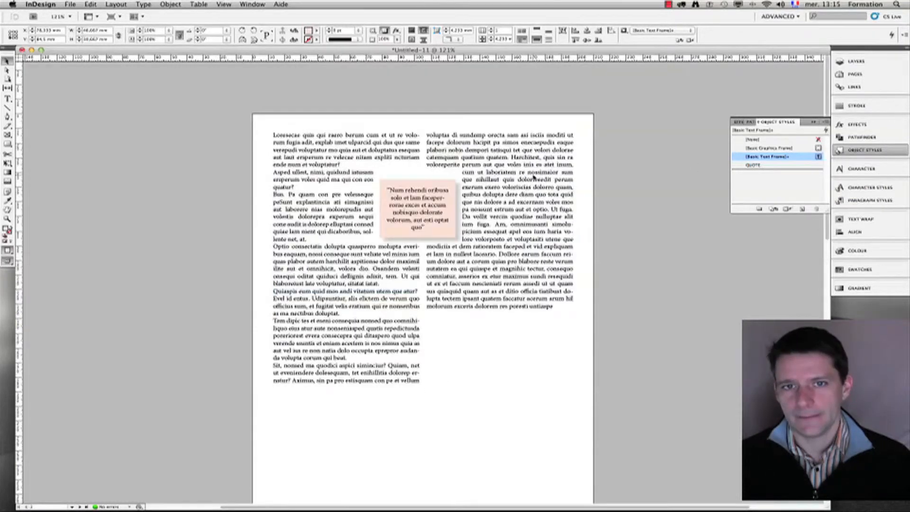
left_click(758, 165)
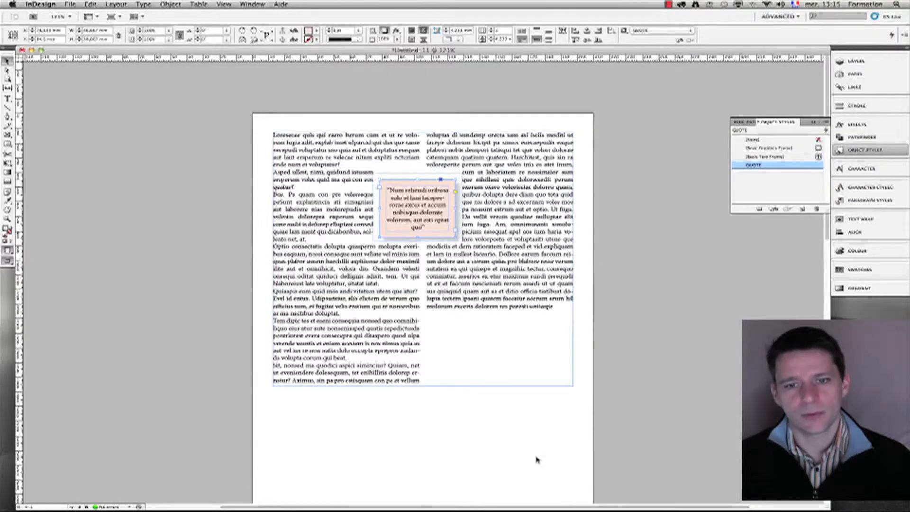
left_click(768, 148)
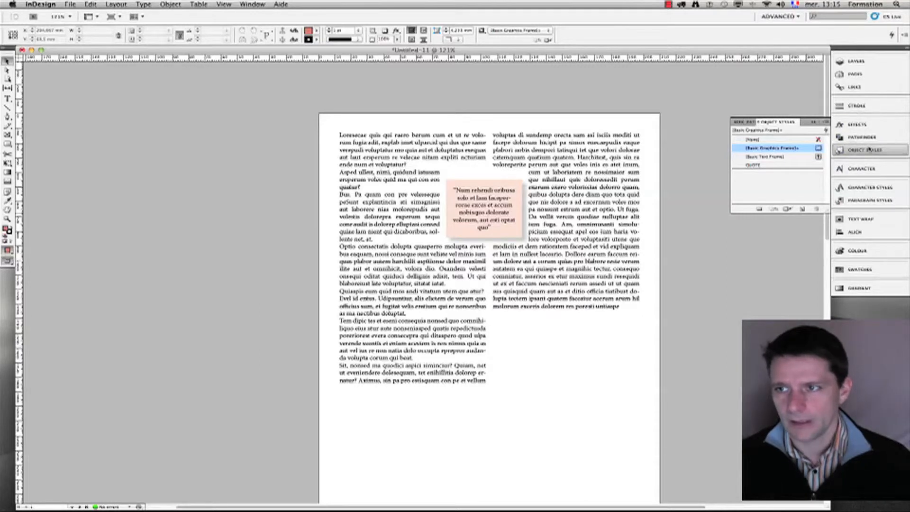
Confirm the deep red swatch and add a teal CMYK swatch (C100 M20 Y42 K23)
left_click(861, 268)
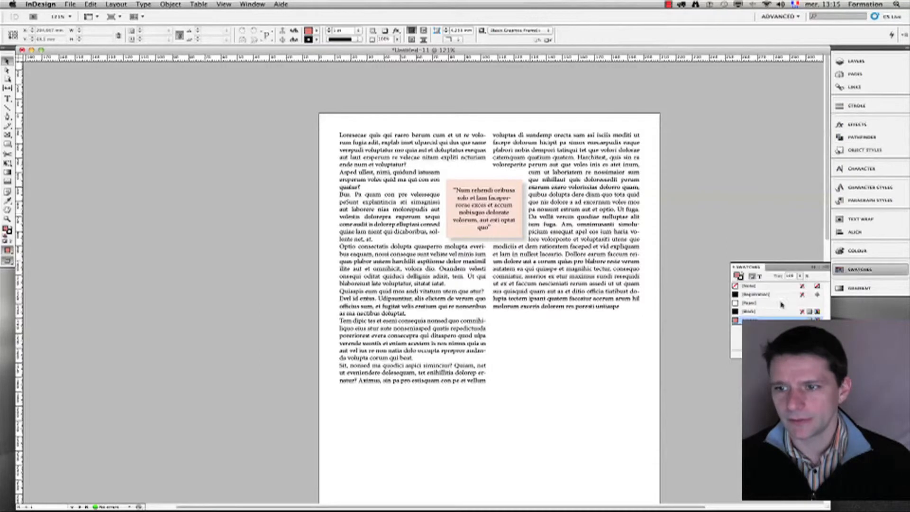
double_click(755, 321)
type("re")
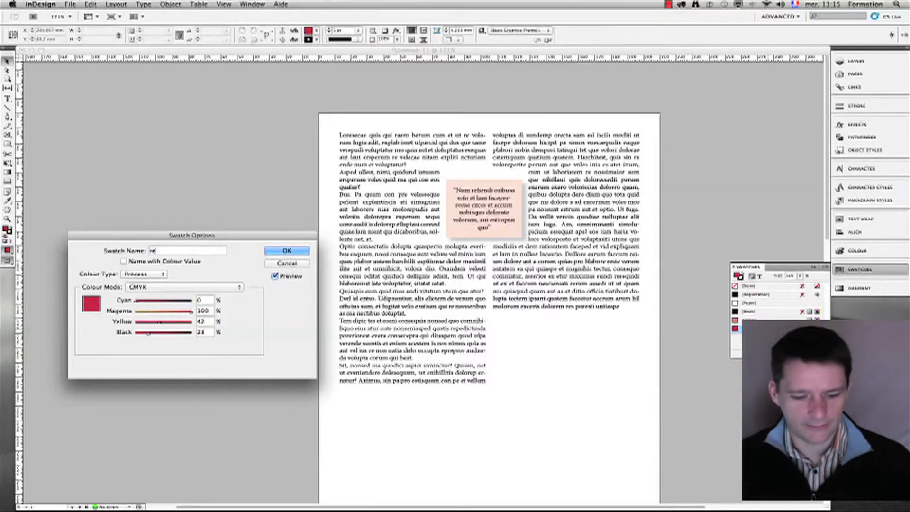
left_click(287, 251)
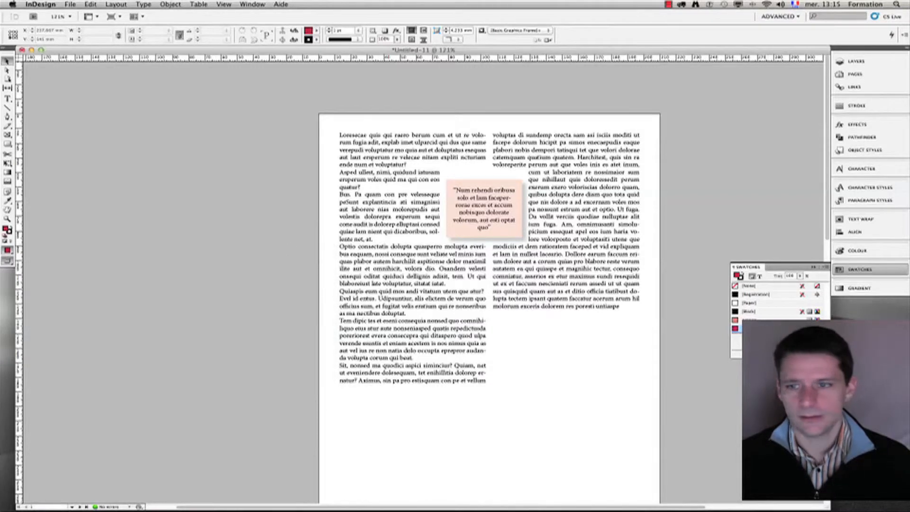
left_click(554, 256)
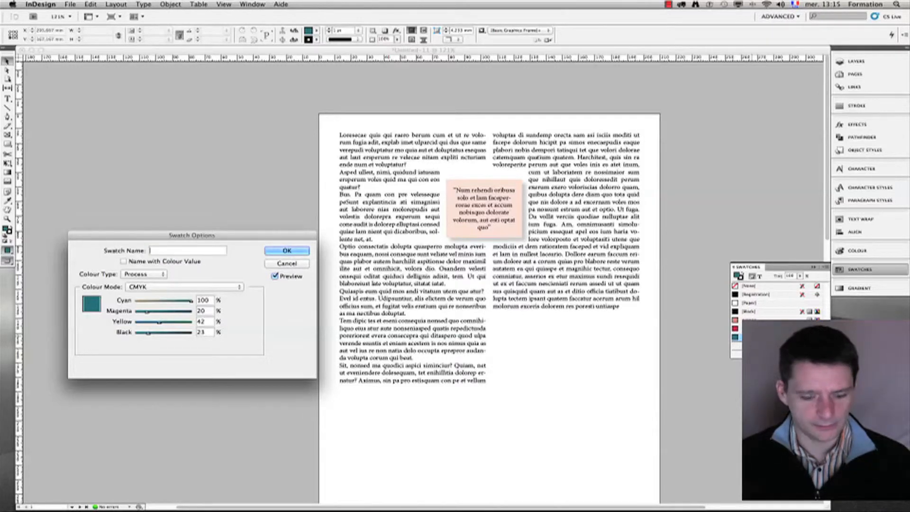
left_click(286, 251)
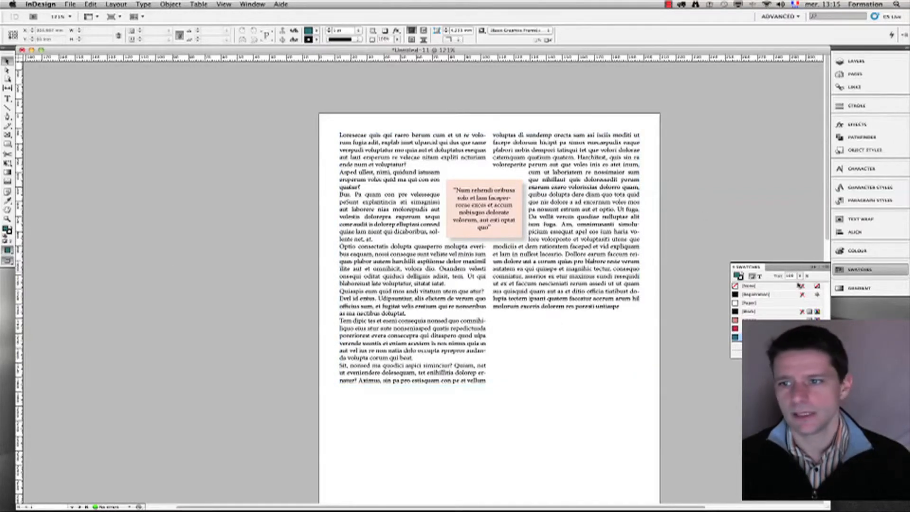
mouse_move(670, 170)
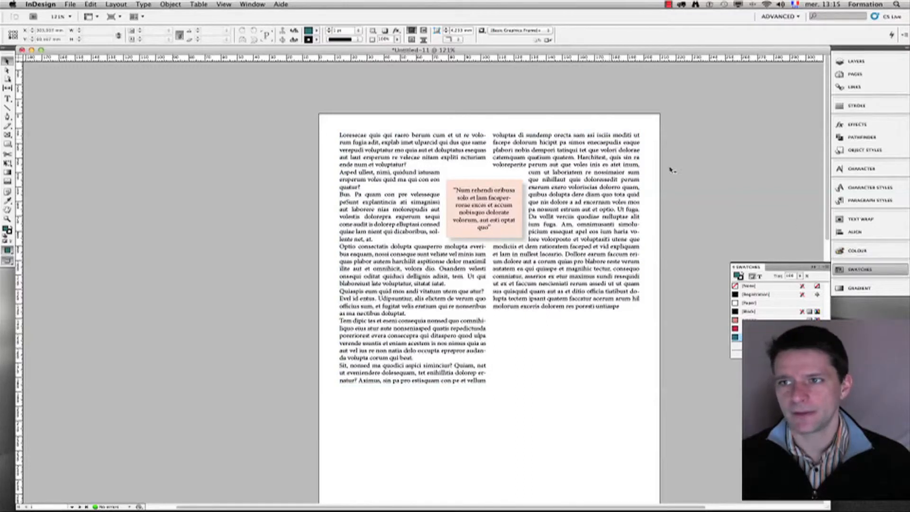
Show the Object Styles panel and verify the pull-quote frame uses QUOTE
left_click(253, 4)
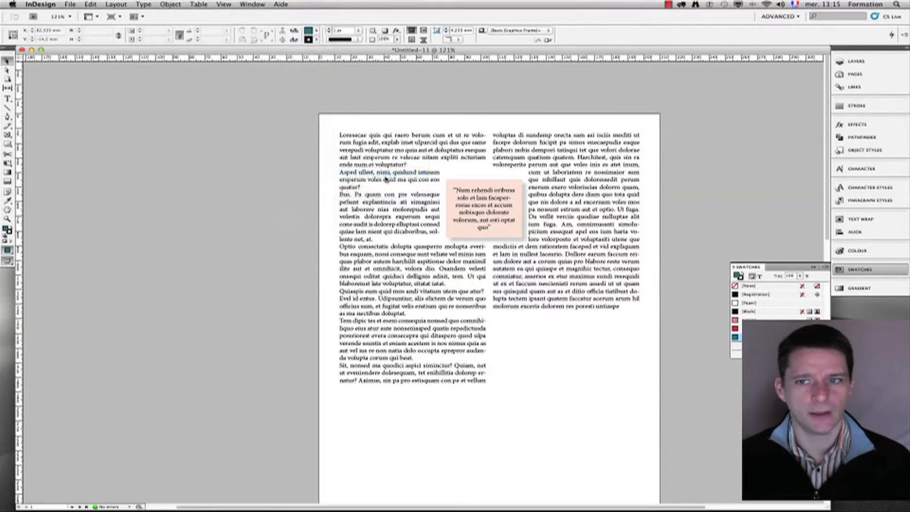
left_click(864, 150)
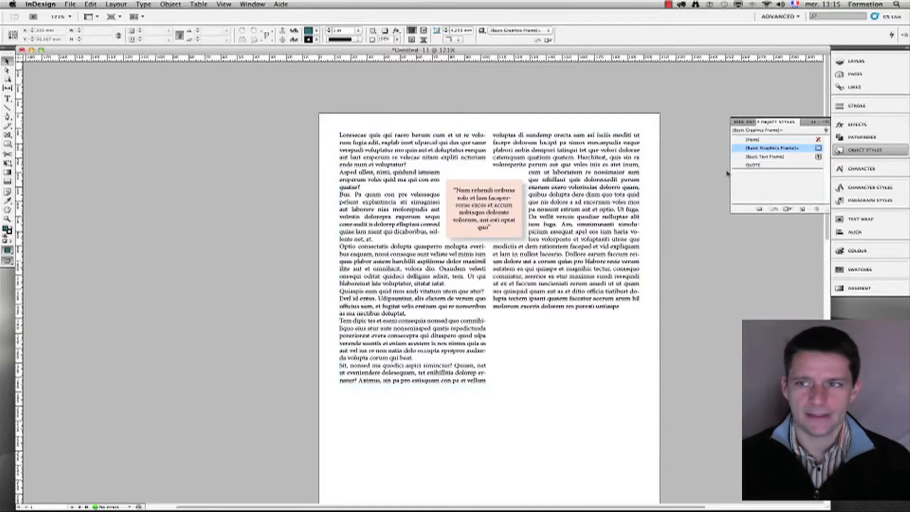
left_click(753, 164)
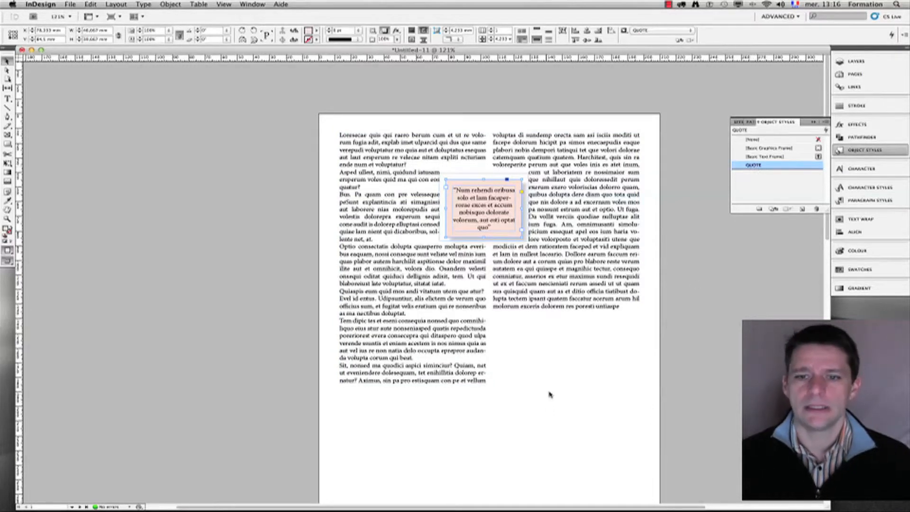
left_click(766, 148)
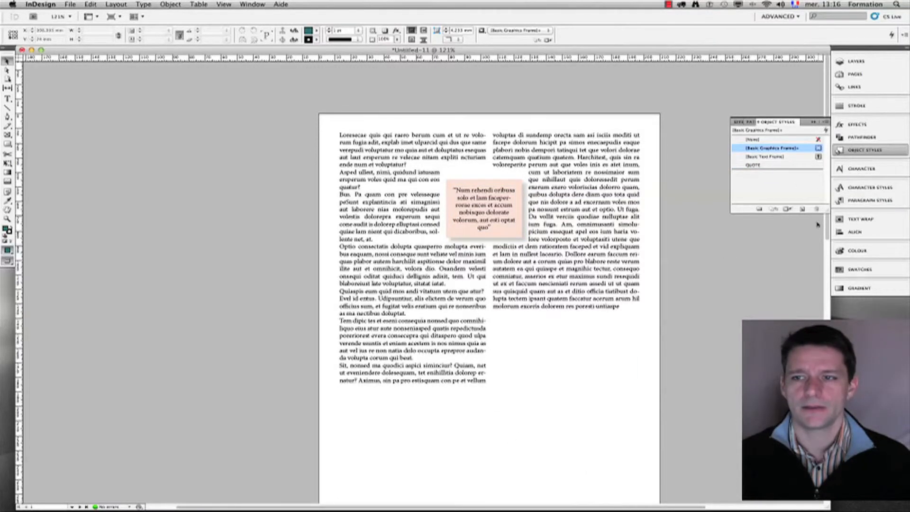
left_click(755, 164)
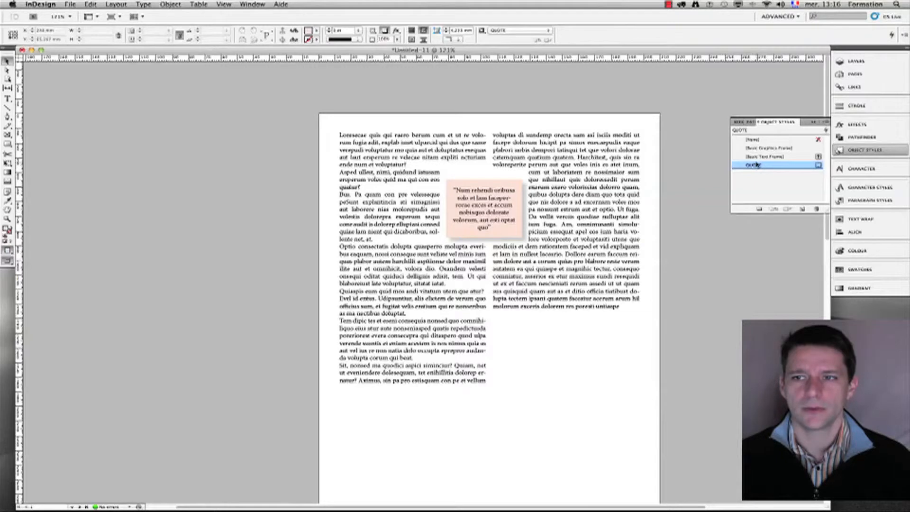
Preview the QUOTE style's fill at 100% tint for a solid red frame
double_click(754, 165)
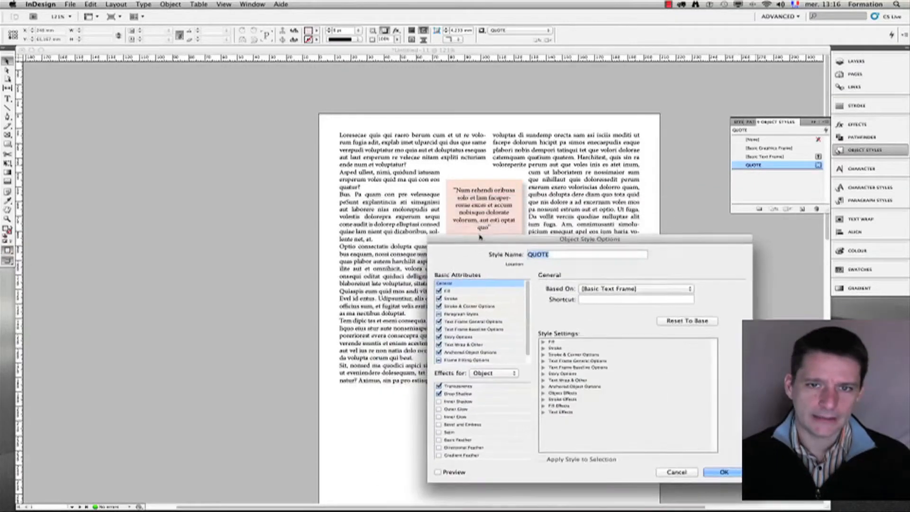
left_click(449, 292)
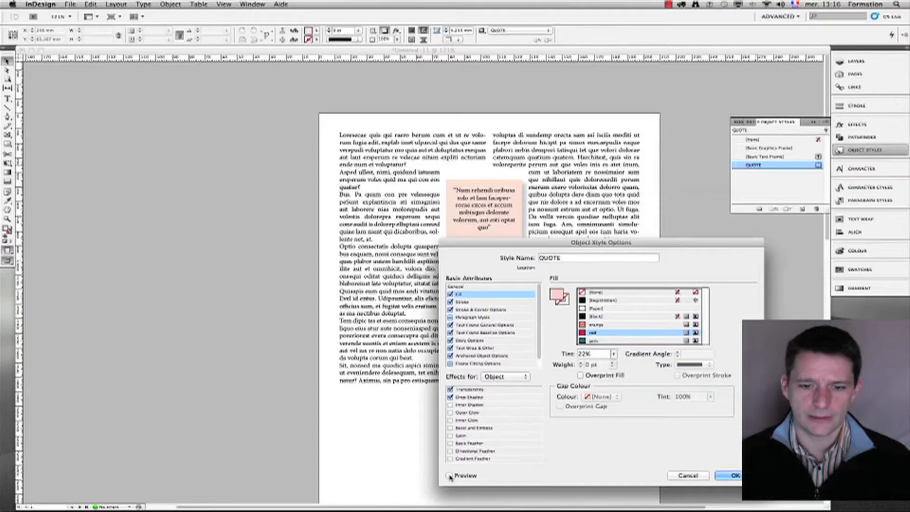
left_click(450, 476)
type("100")
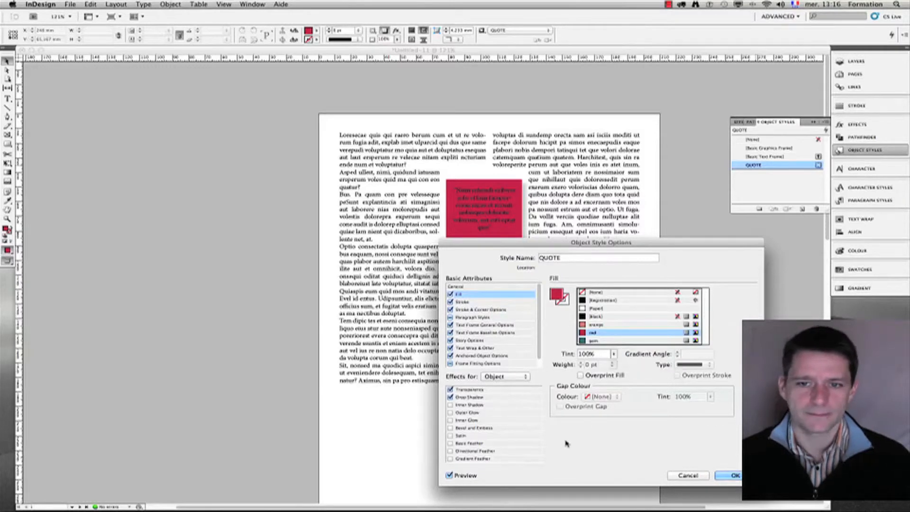
left_click(470, 396)
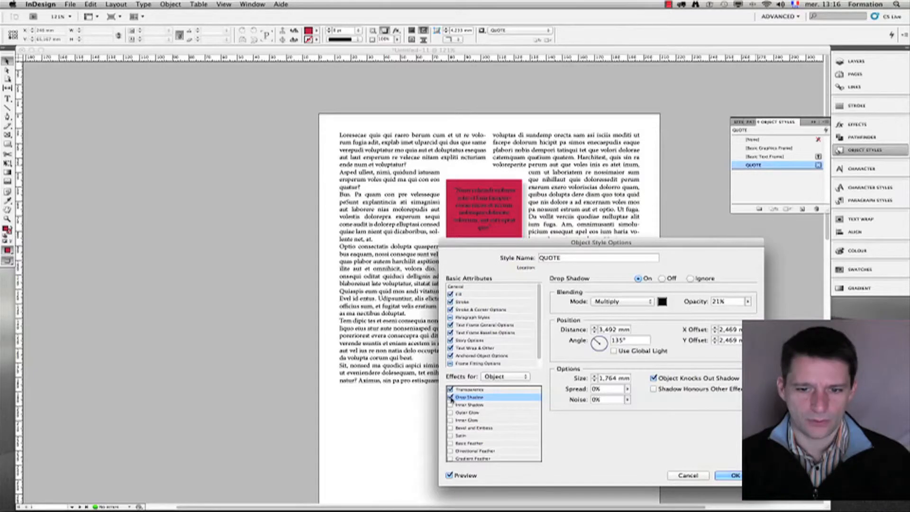
Turn off QUOTE's drop shadow and add a teal outer glow at 100% opacity, 5 mm
left_click(660, 279)
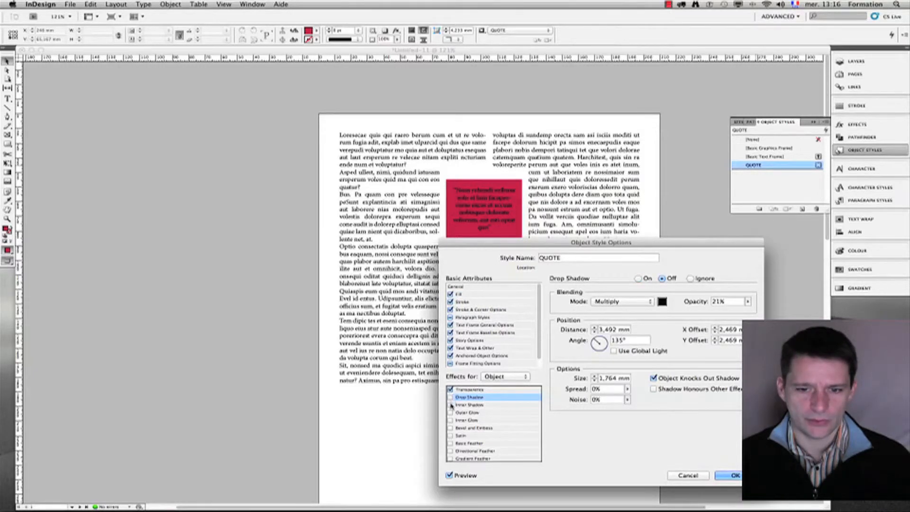
left_click(450, 405)
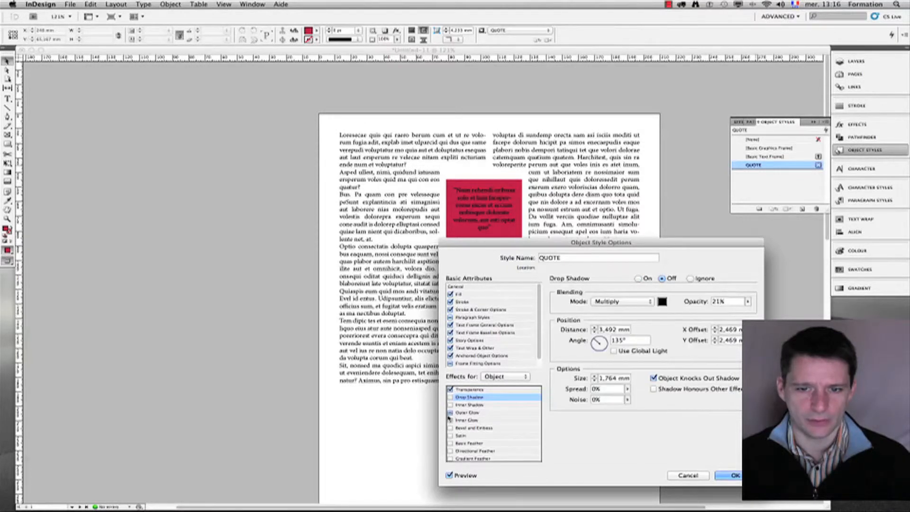
left_click(467, 413)
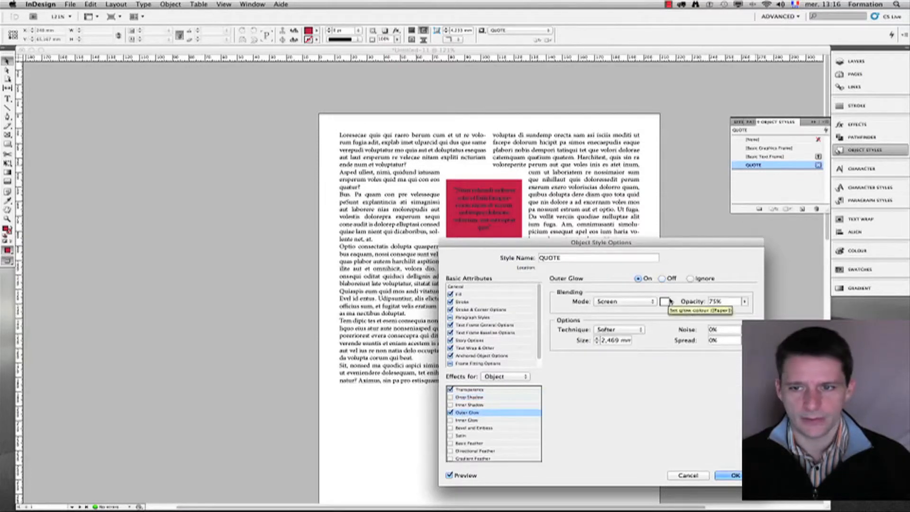
left_click(666, 301)
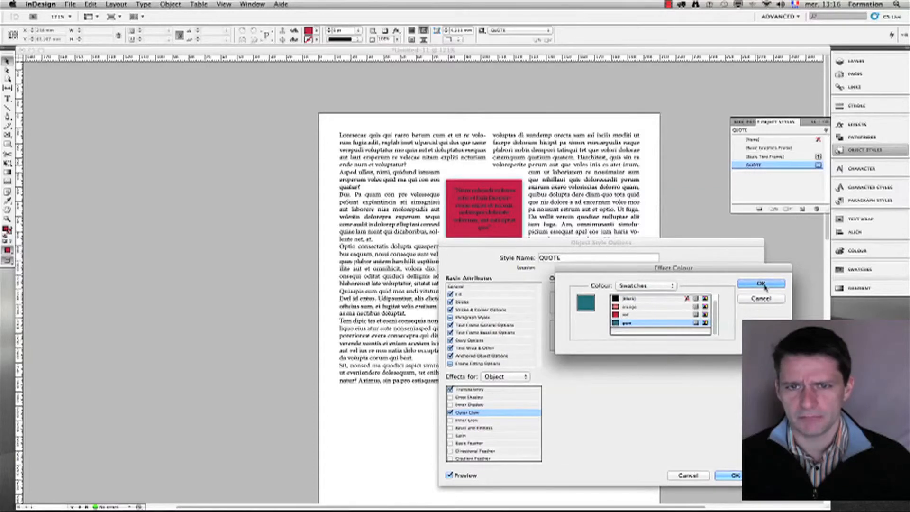
left_click(762, 284)
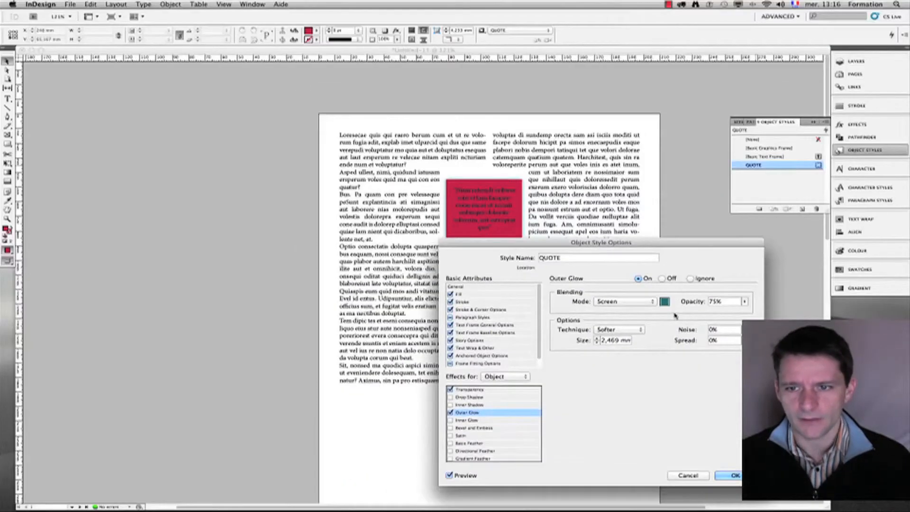
left_click(745, 301)
type("5")
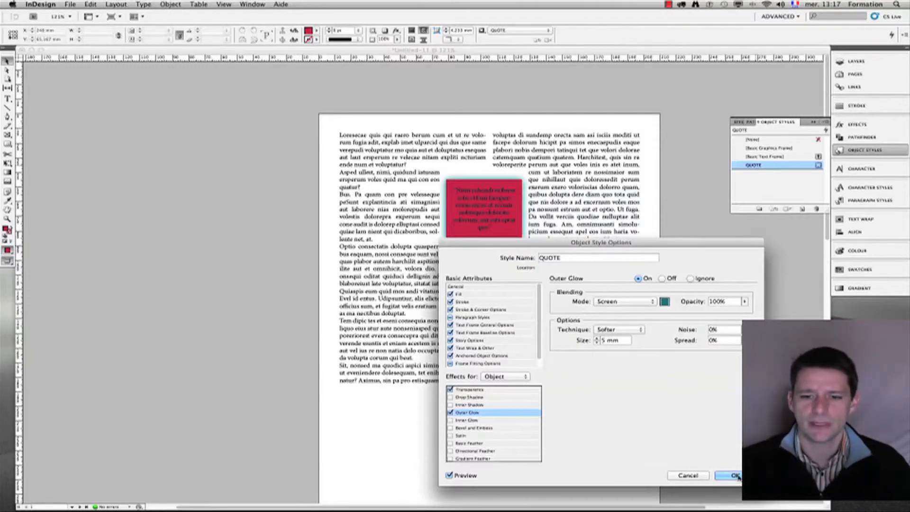
left_click(733, 475)
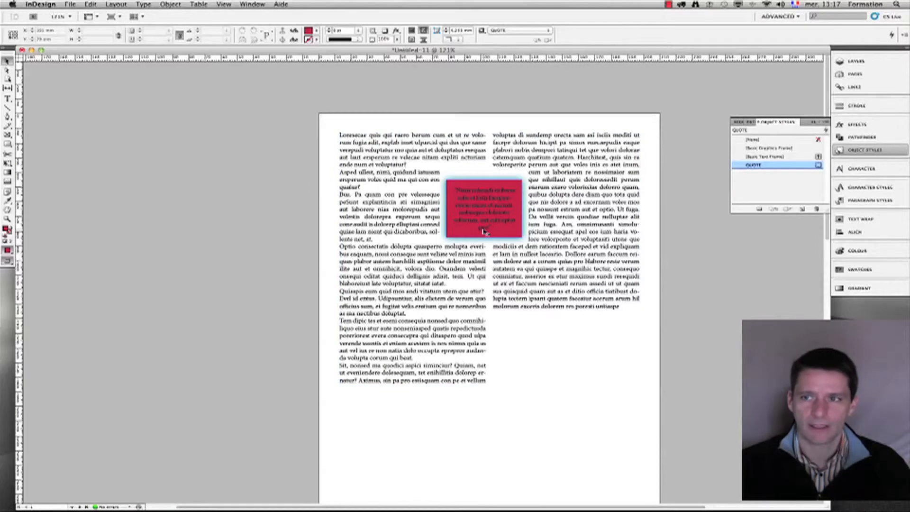
Apply the QUOTE object style to the page 2 pull-quote frame
left_click(752, 165)
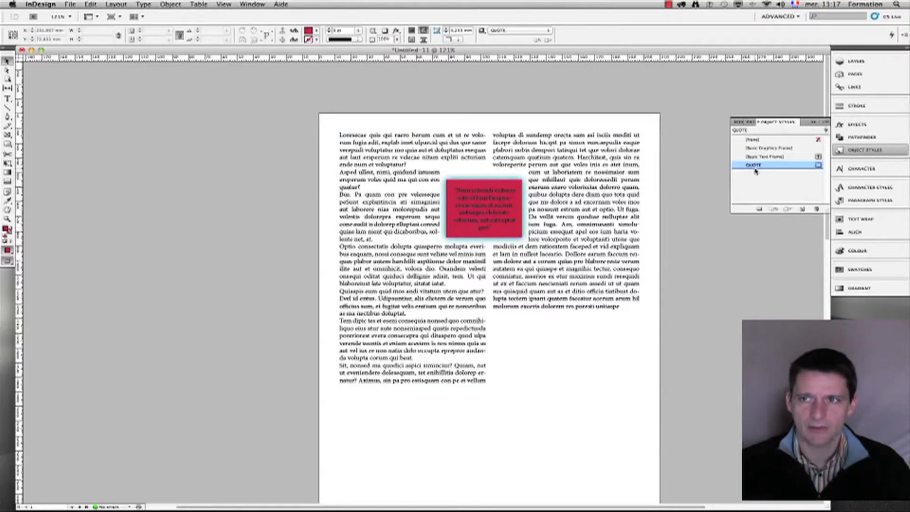
left_click(576, 341)
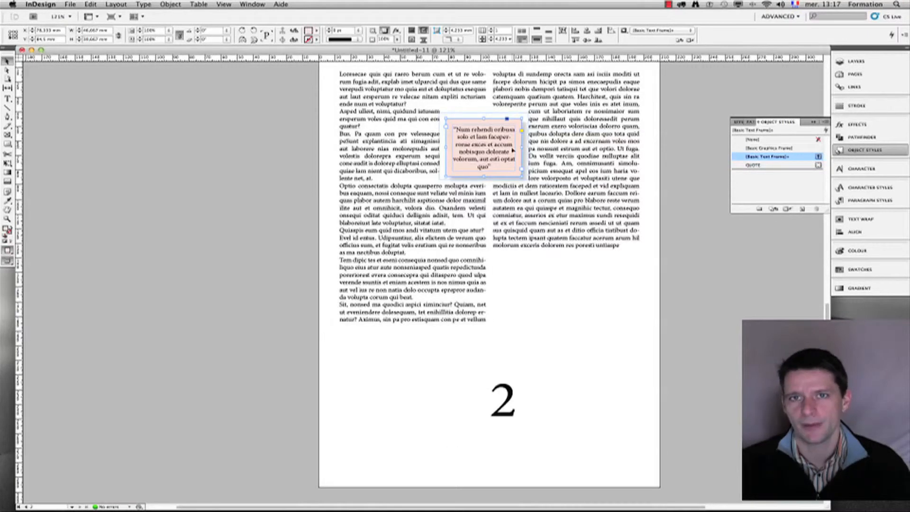
mouse_move(717, 156)
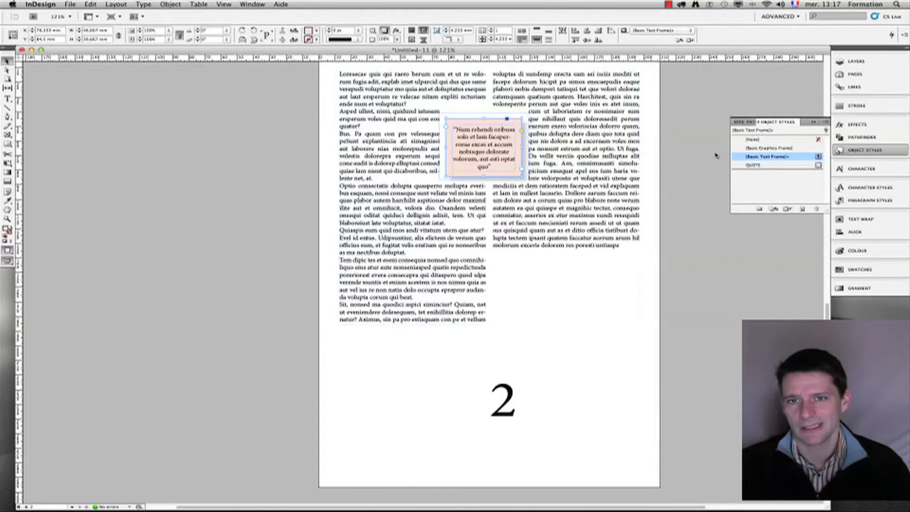
left_click(754, 165)
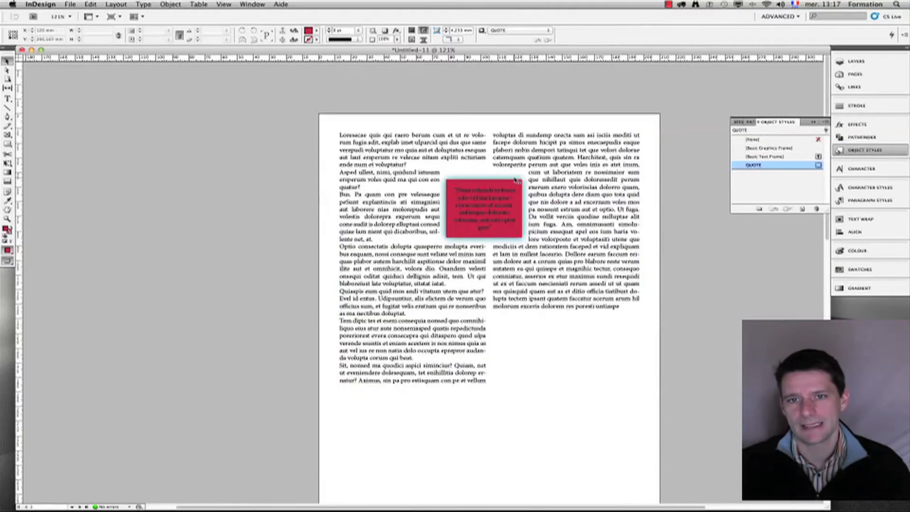
scroll("down", 3)
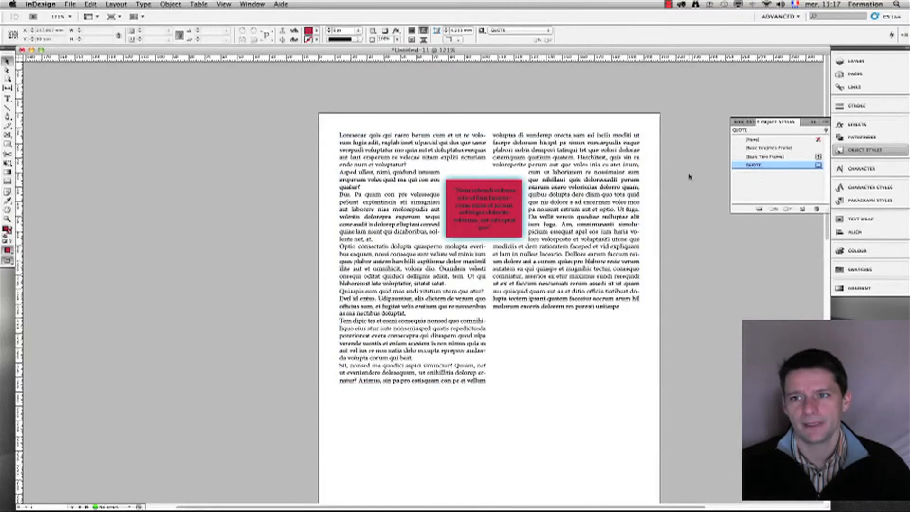
Lower the QUOTE fill tint to pale red and scroll to check both pull-quotes
double_click(753, 166)
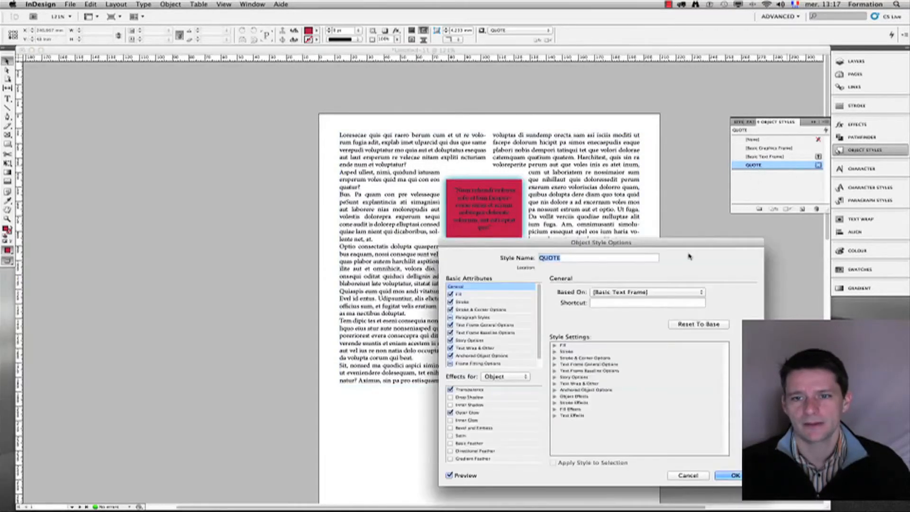
mouse_move(460, 295)
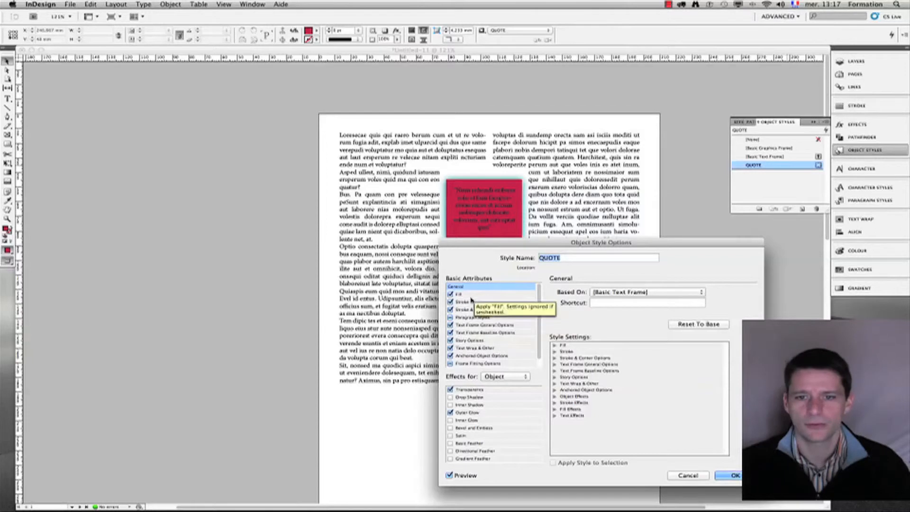
left_click(457, 294)
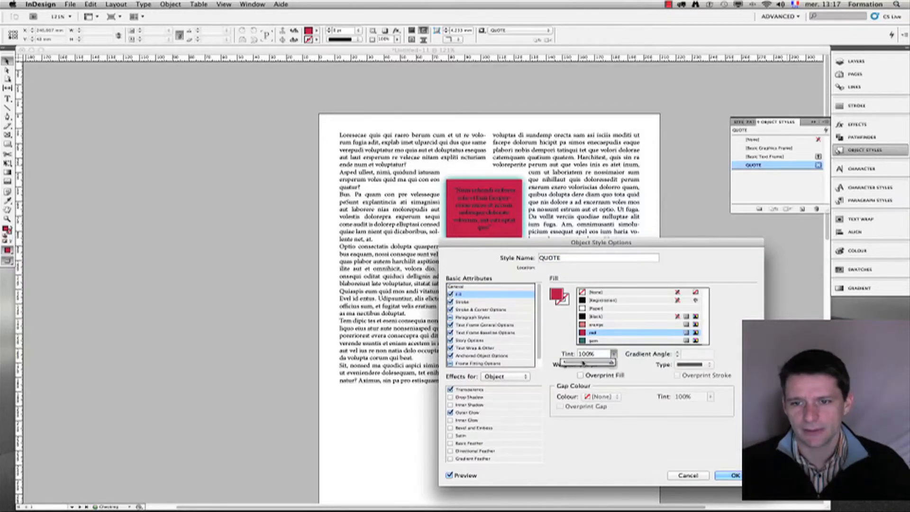
left_click(731, 475)
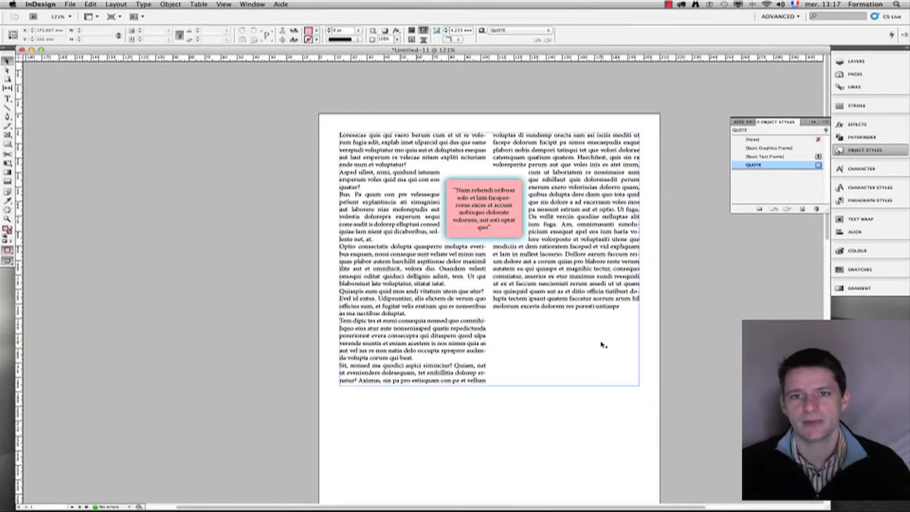
scroll("down", 3)
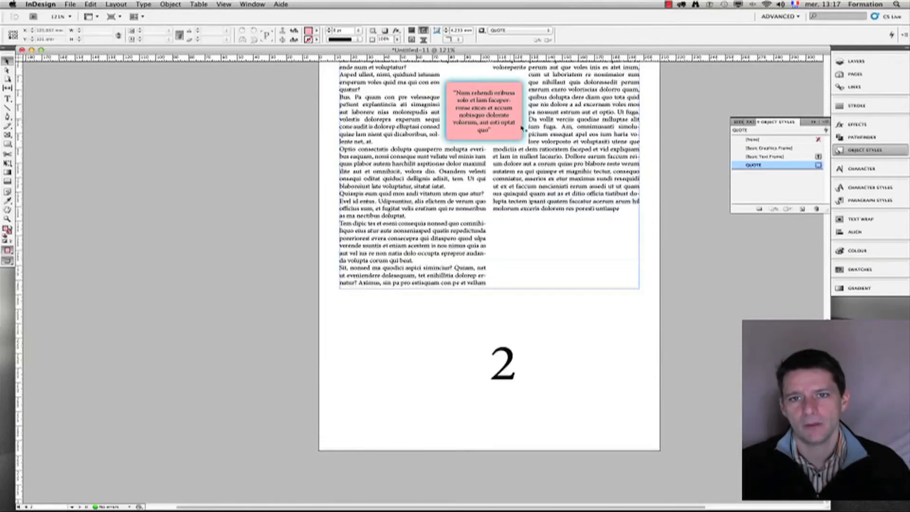